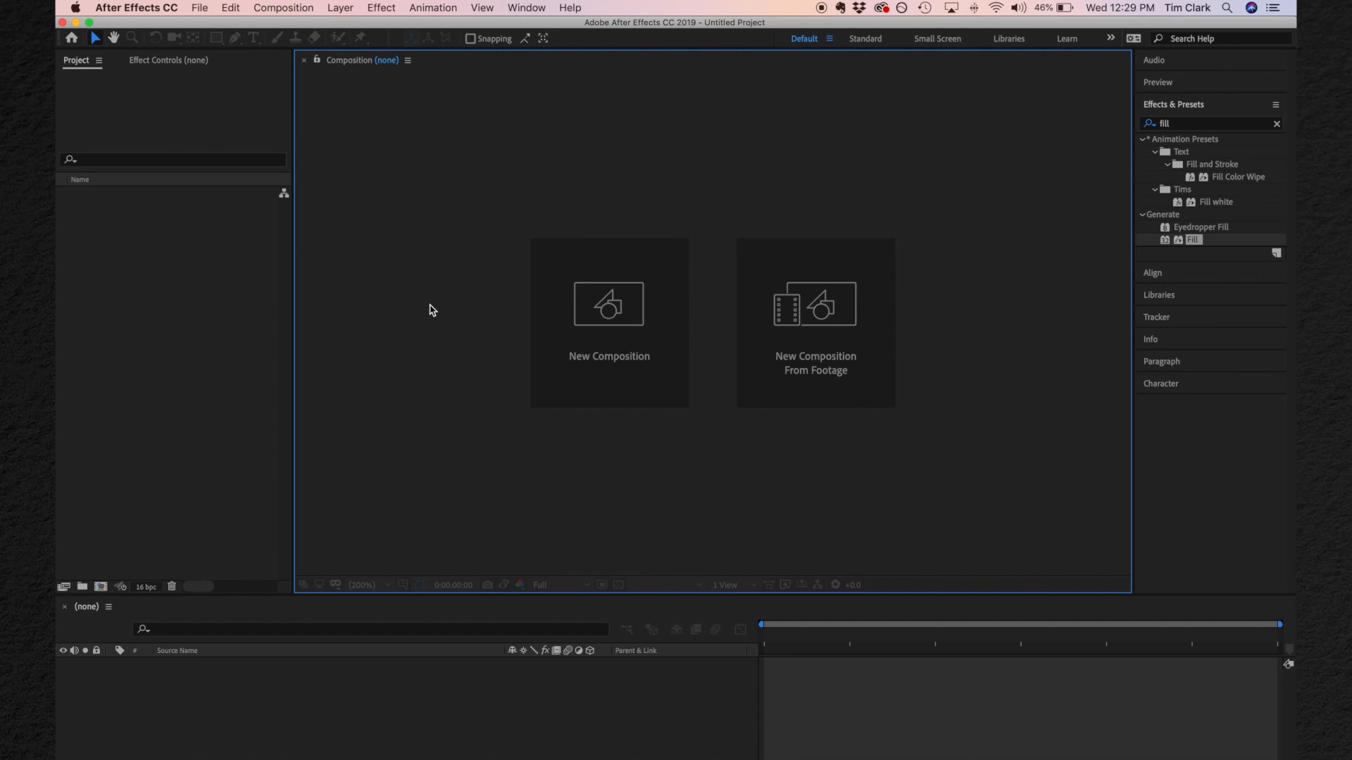
# Create a new 1920x1080 composition, keeping the default Composition Settings.
pyautogui.click(526, 8)
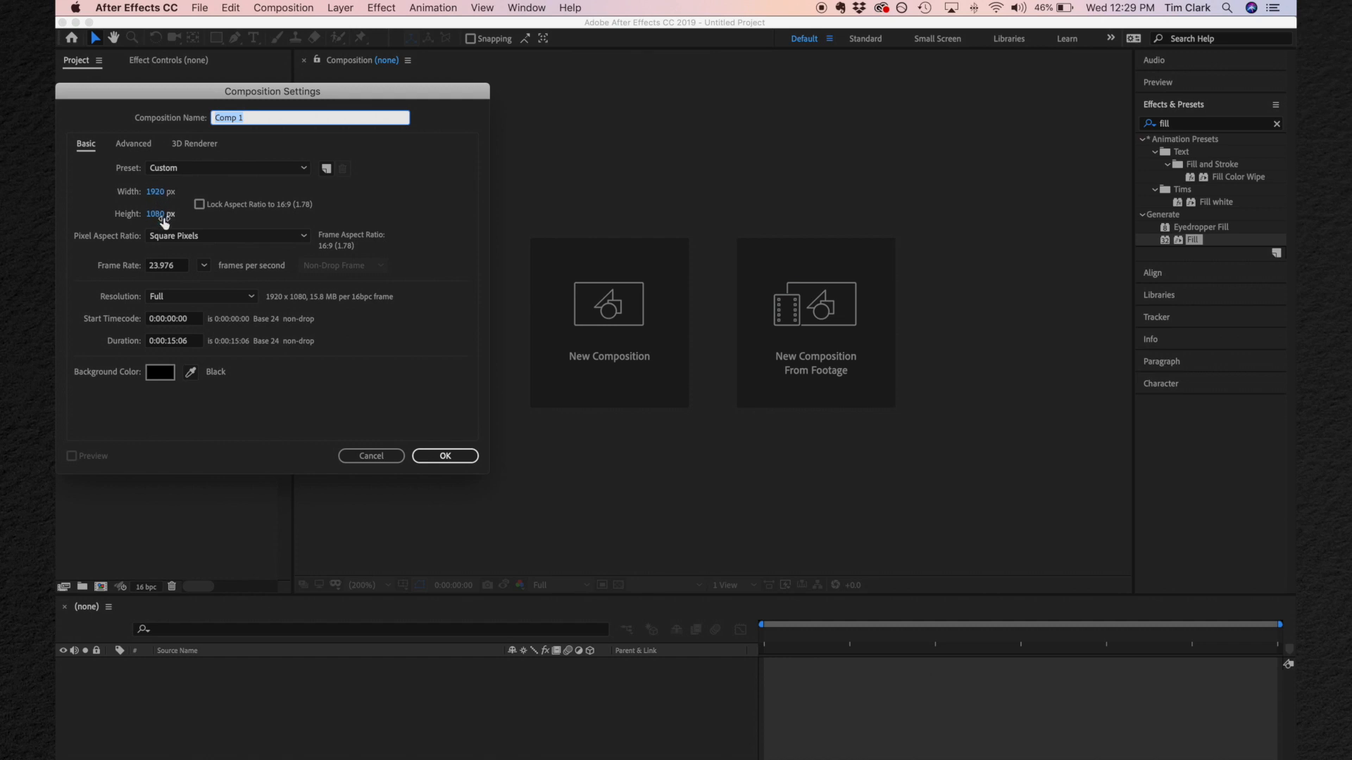
pyautogui.moveTo(418, 299)
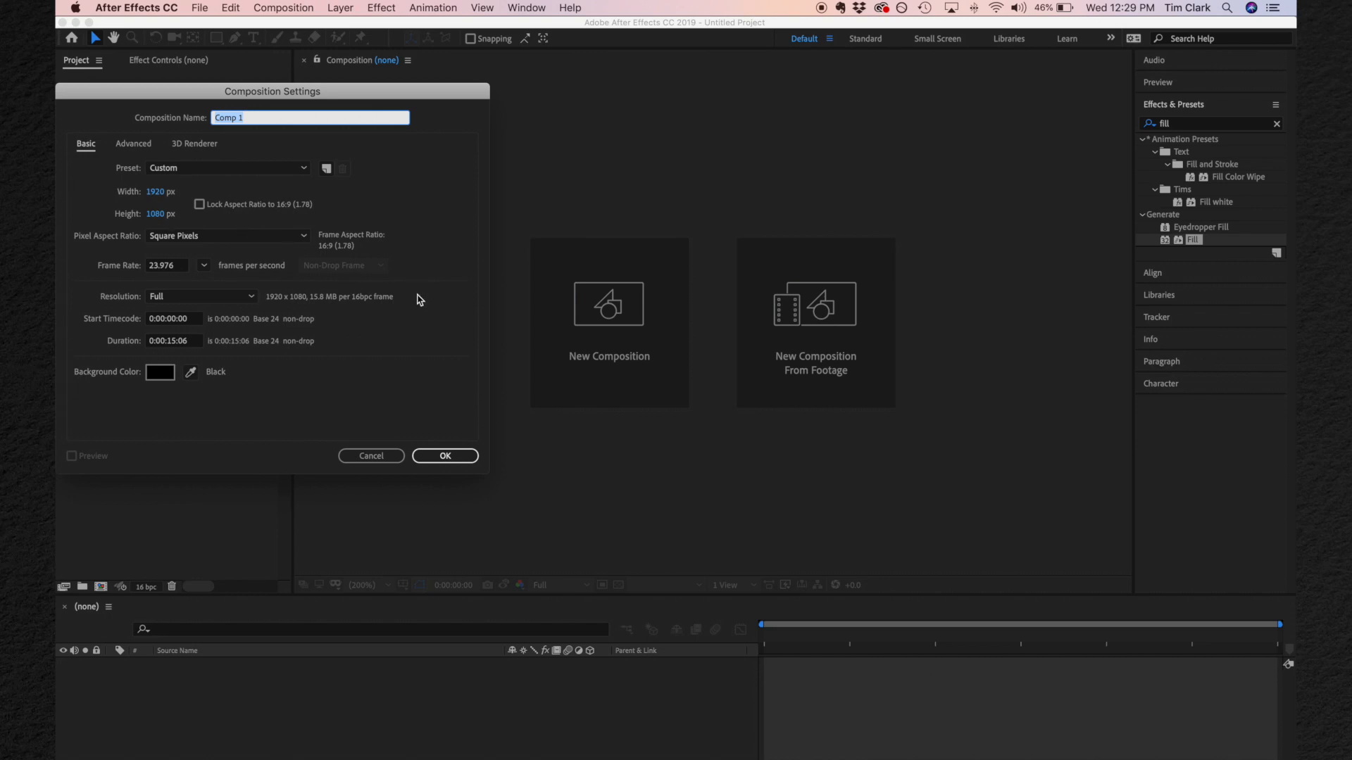
pyautogui.click(445, 455)
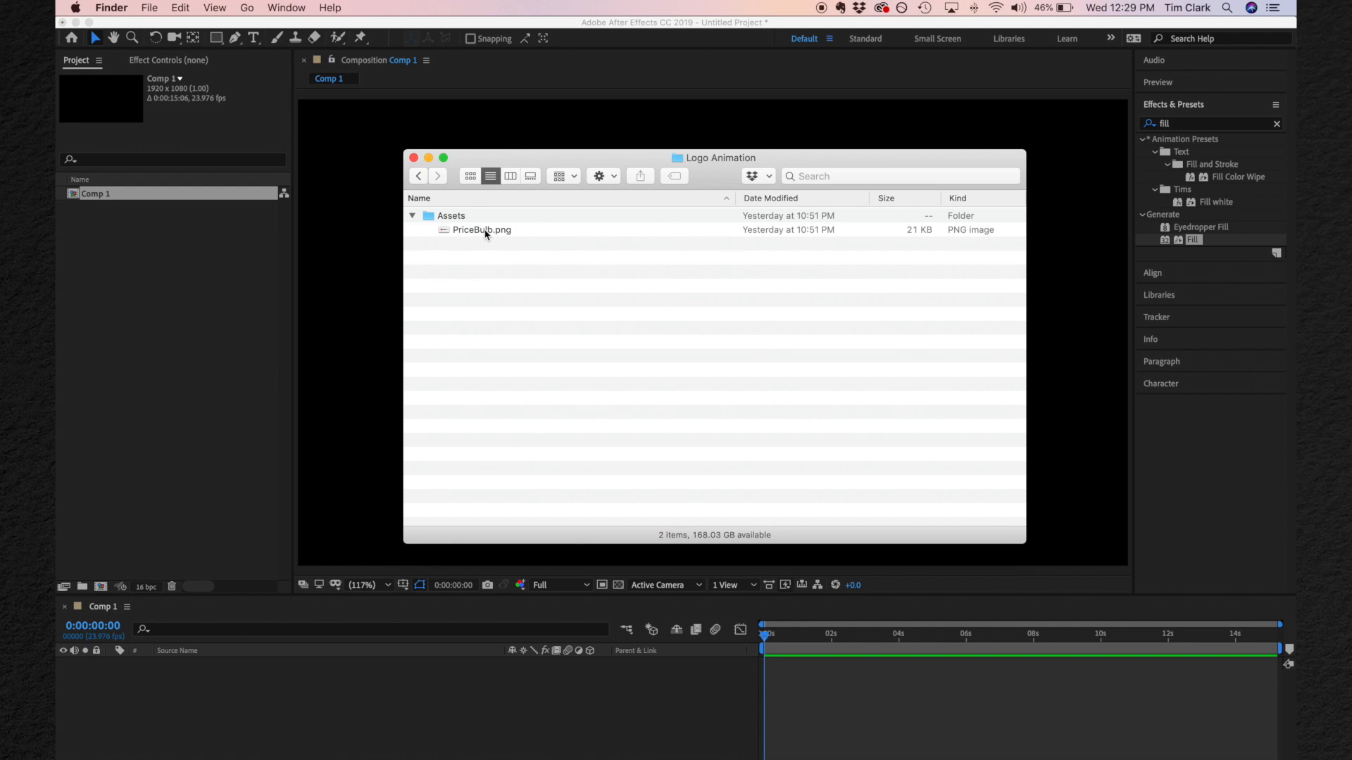
pyautogui.moveTo(494, 232)
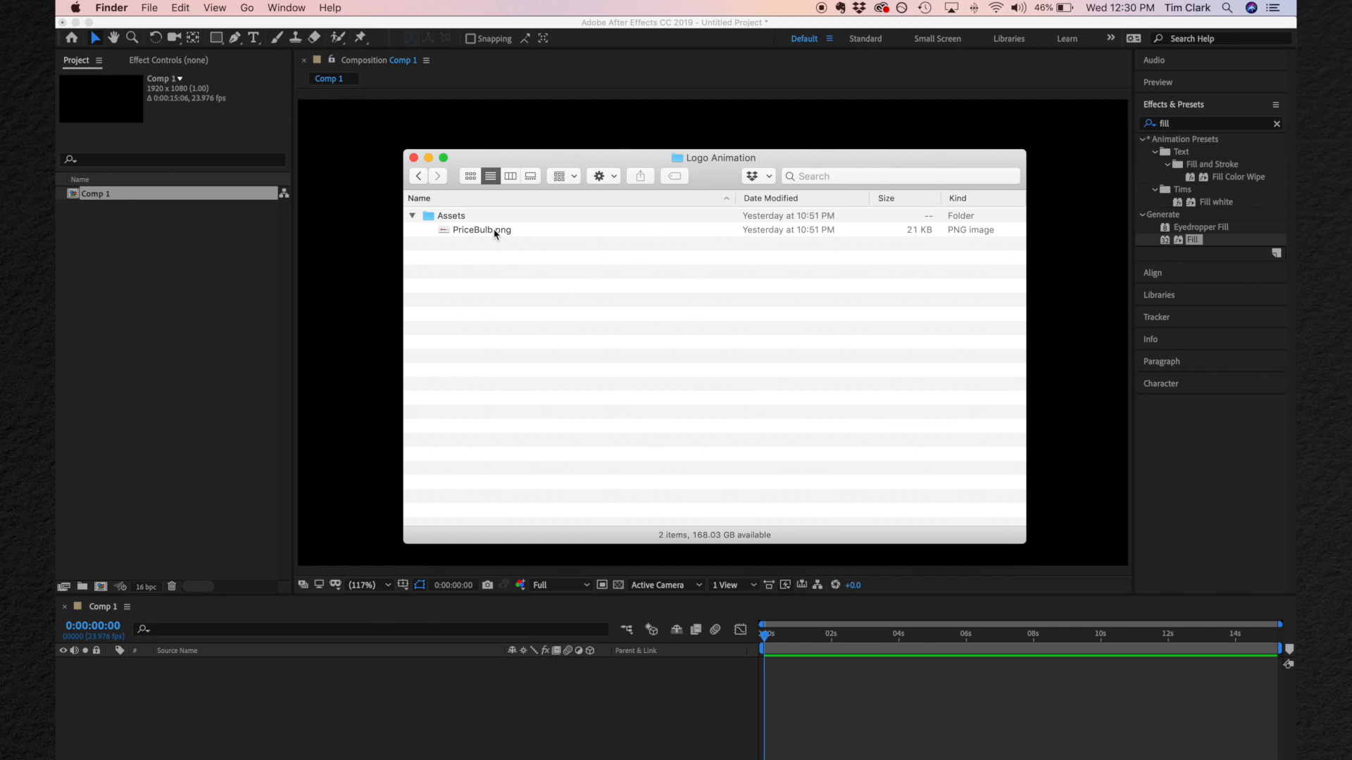
# Import PriceBulb.png from the Logo Animation folder and place it as a layer in Comp 1.
pyautogui.doubleClick(481, 229)
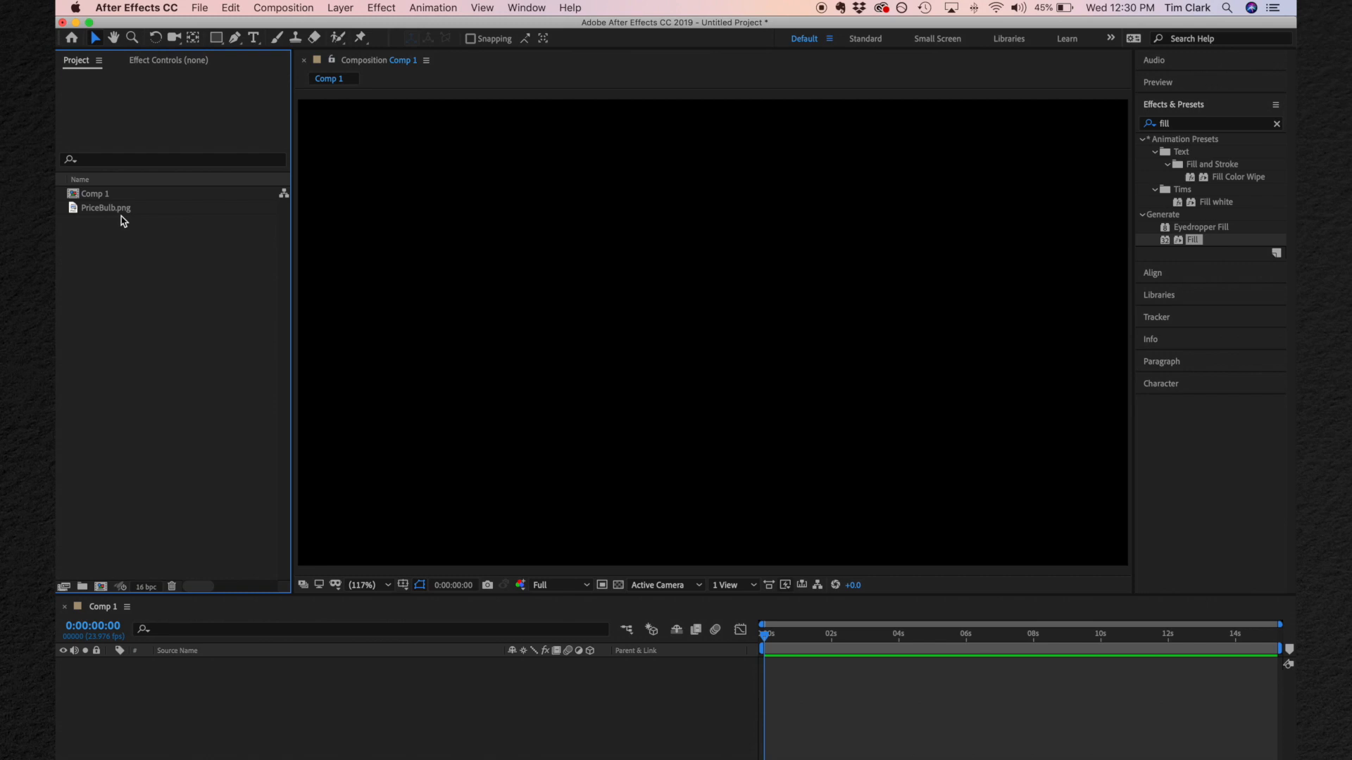
pyautogui.click(106, 208)
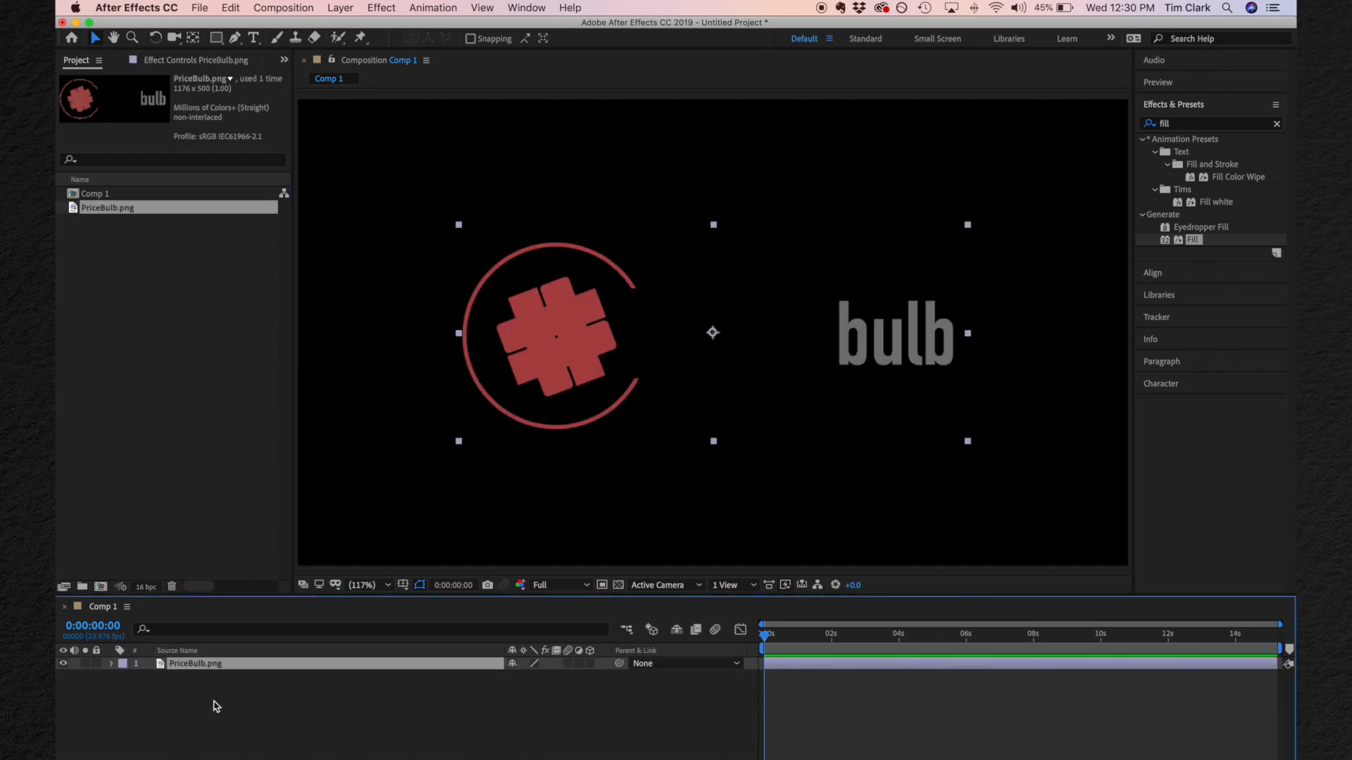
pyautogui.click(194, 663)
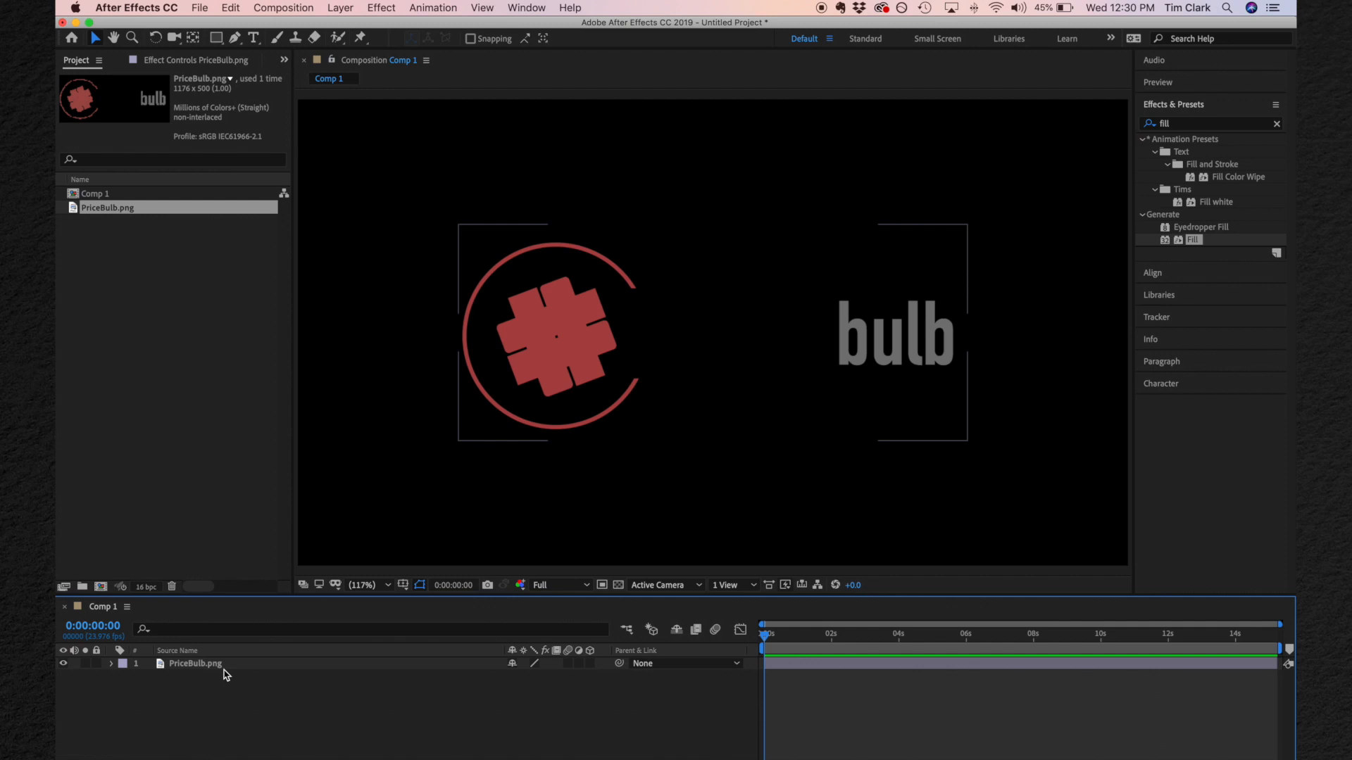
pyautogui.moveTo(690, 329)
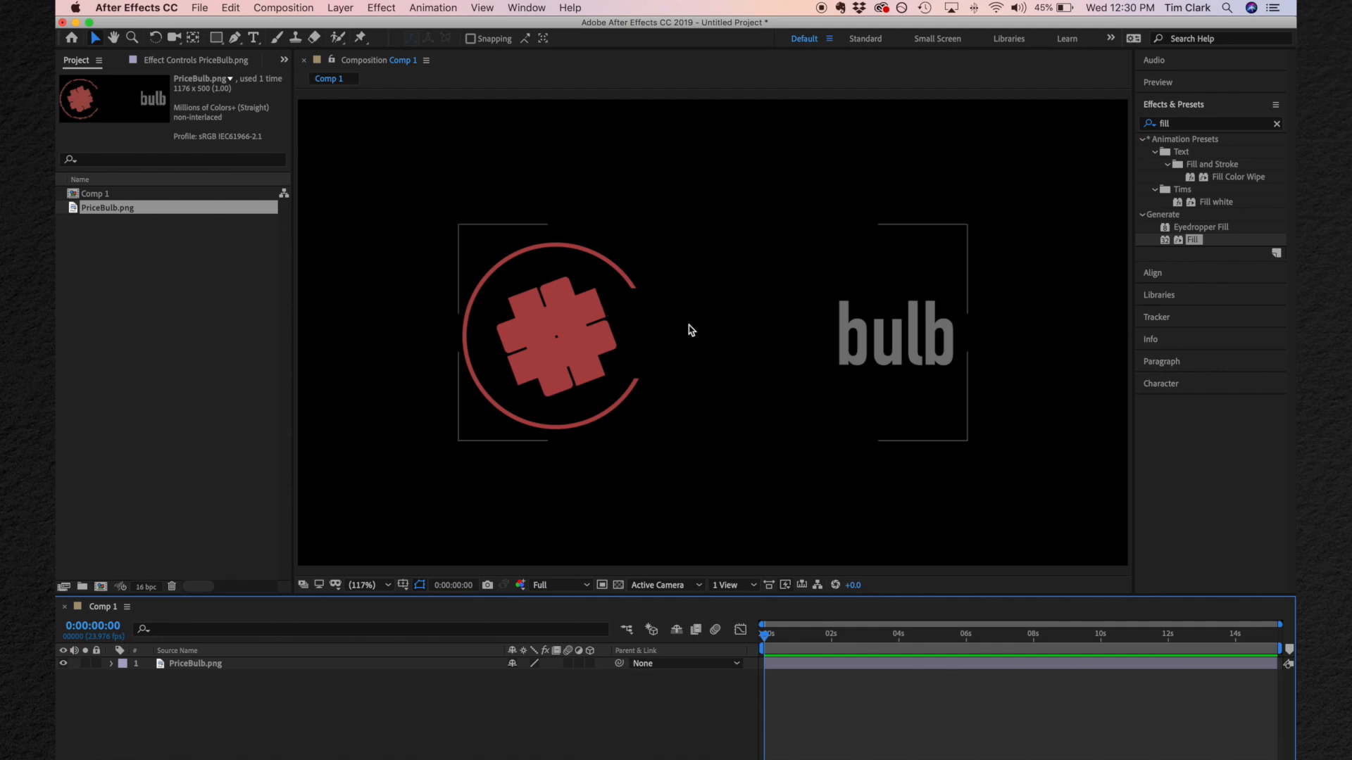
# Add a comp-size white solid and move White Solid 1 beneath the PriceBulb.png layer.
pyautogui.click(340, 9)
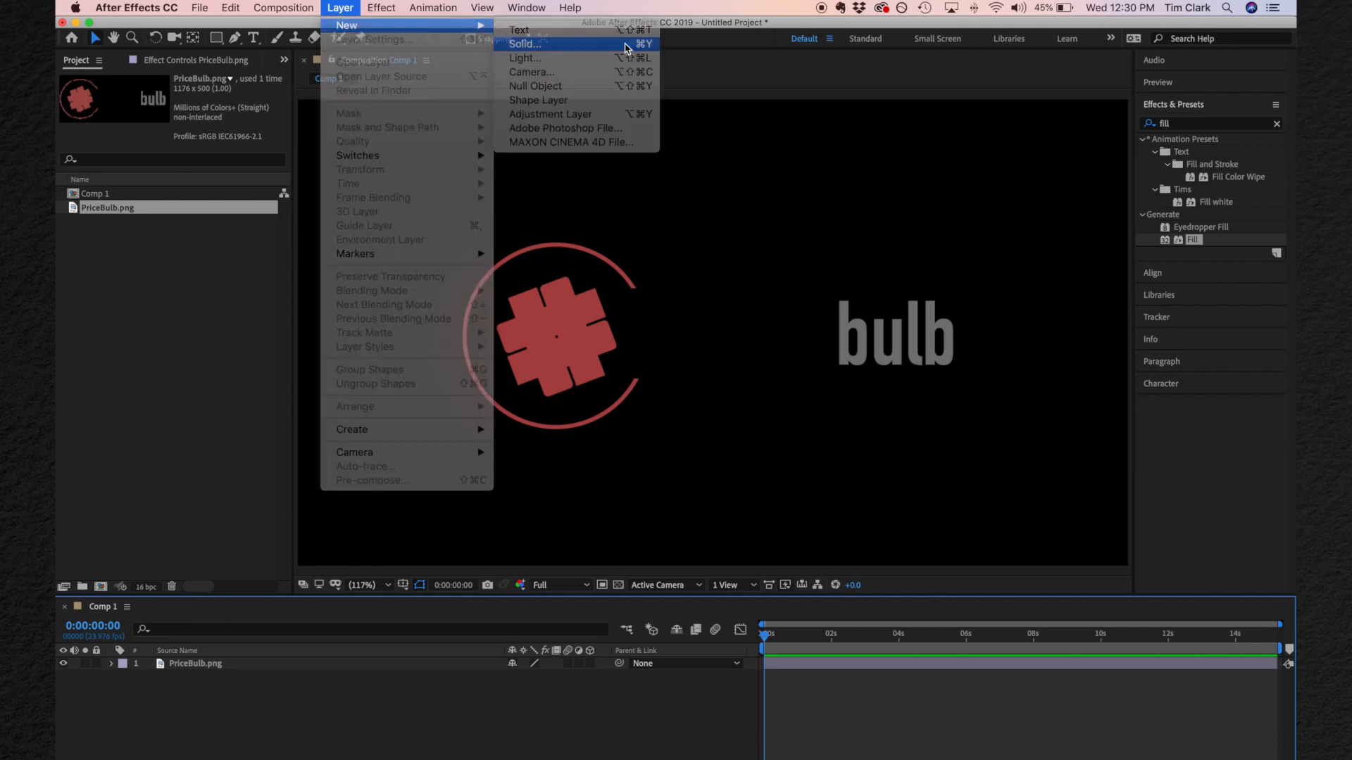
pyautogui.click(525, 44)
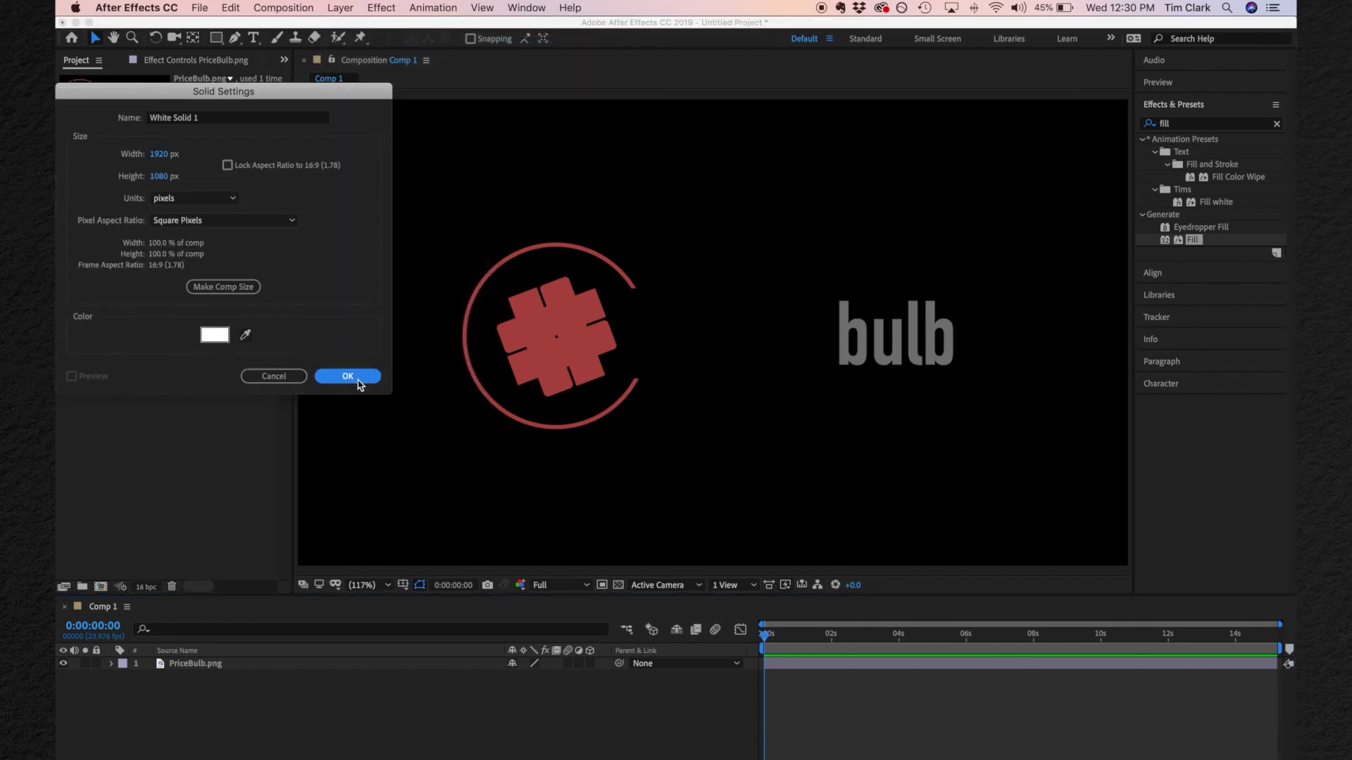
pyautogui.click(346, 376)
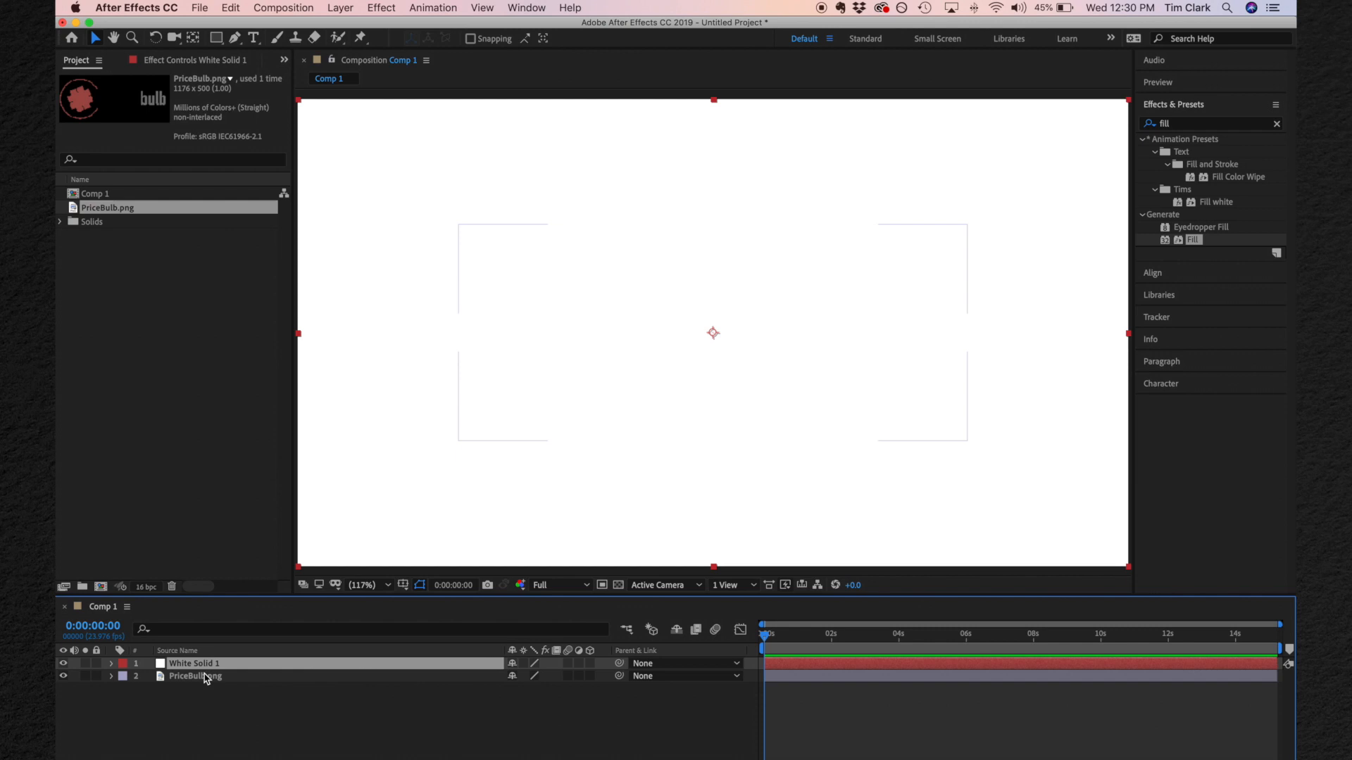
pyautogui.click(194, 675)
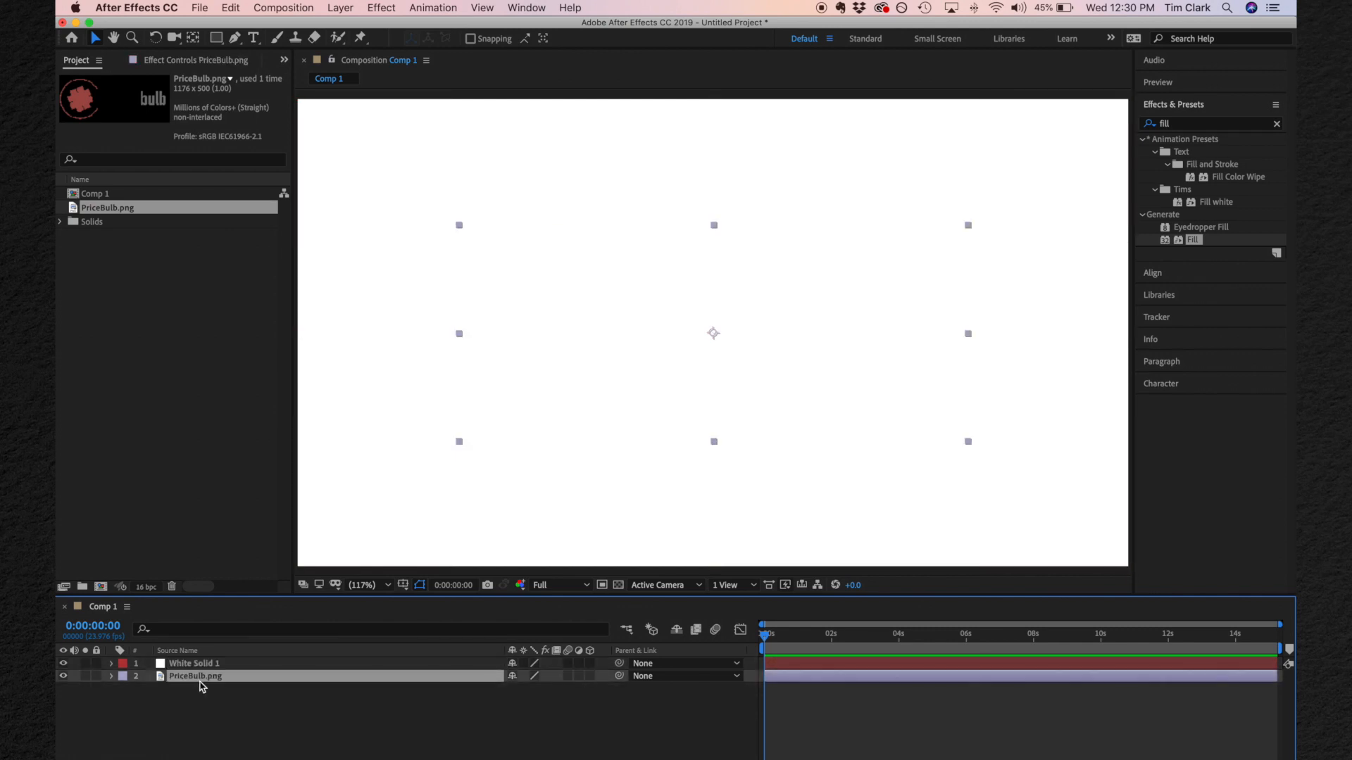
pyautogui.click(194, 663)
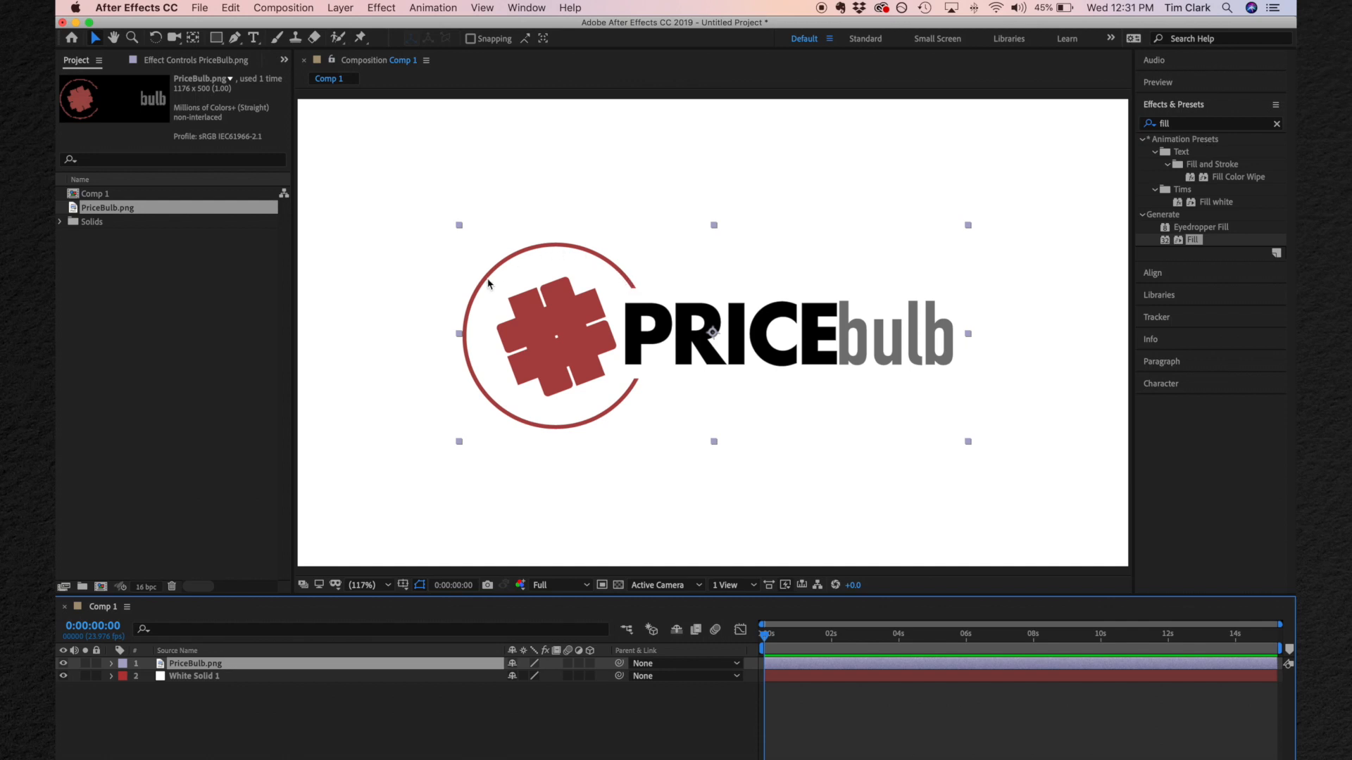
pyautogui.moveTo(537, 345)
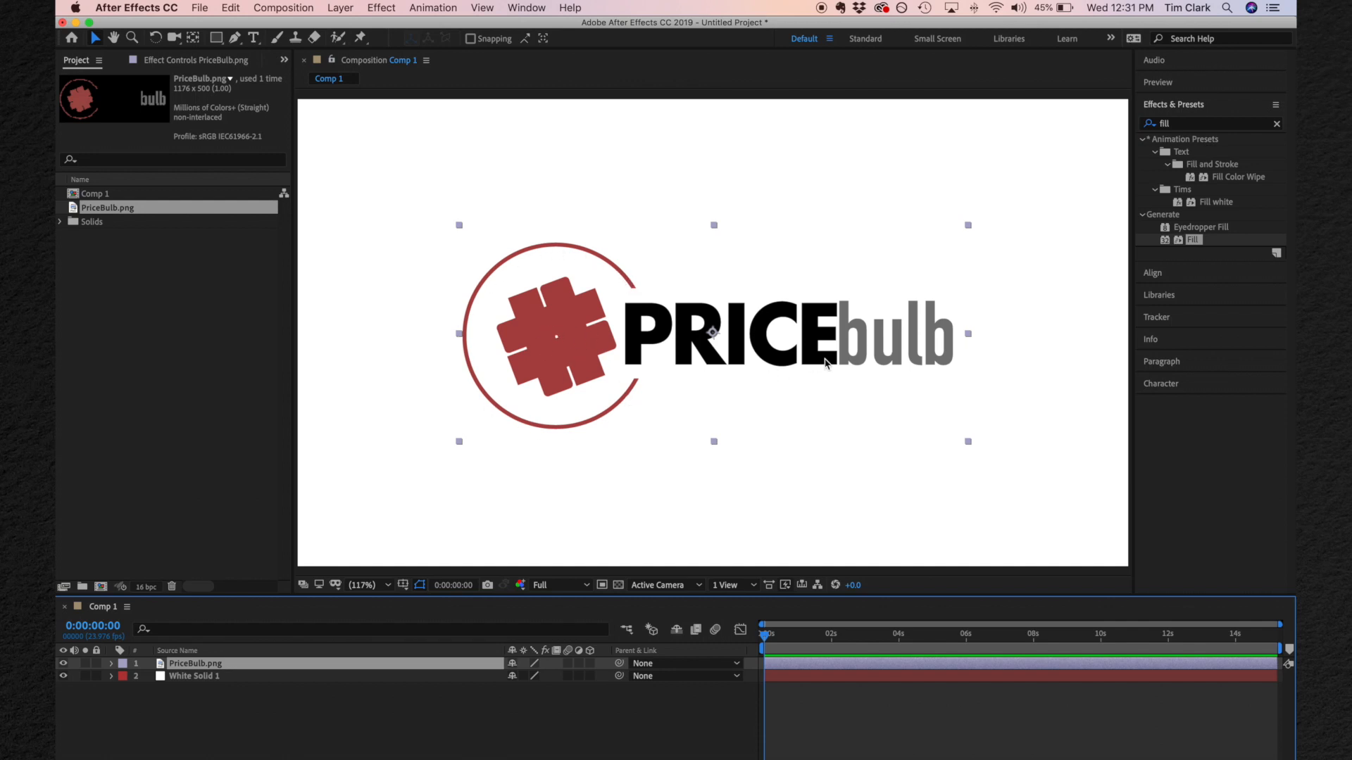
pyautogui.moveTo(647, 335)
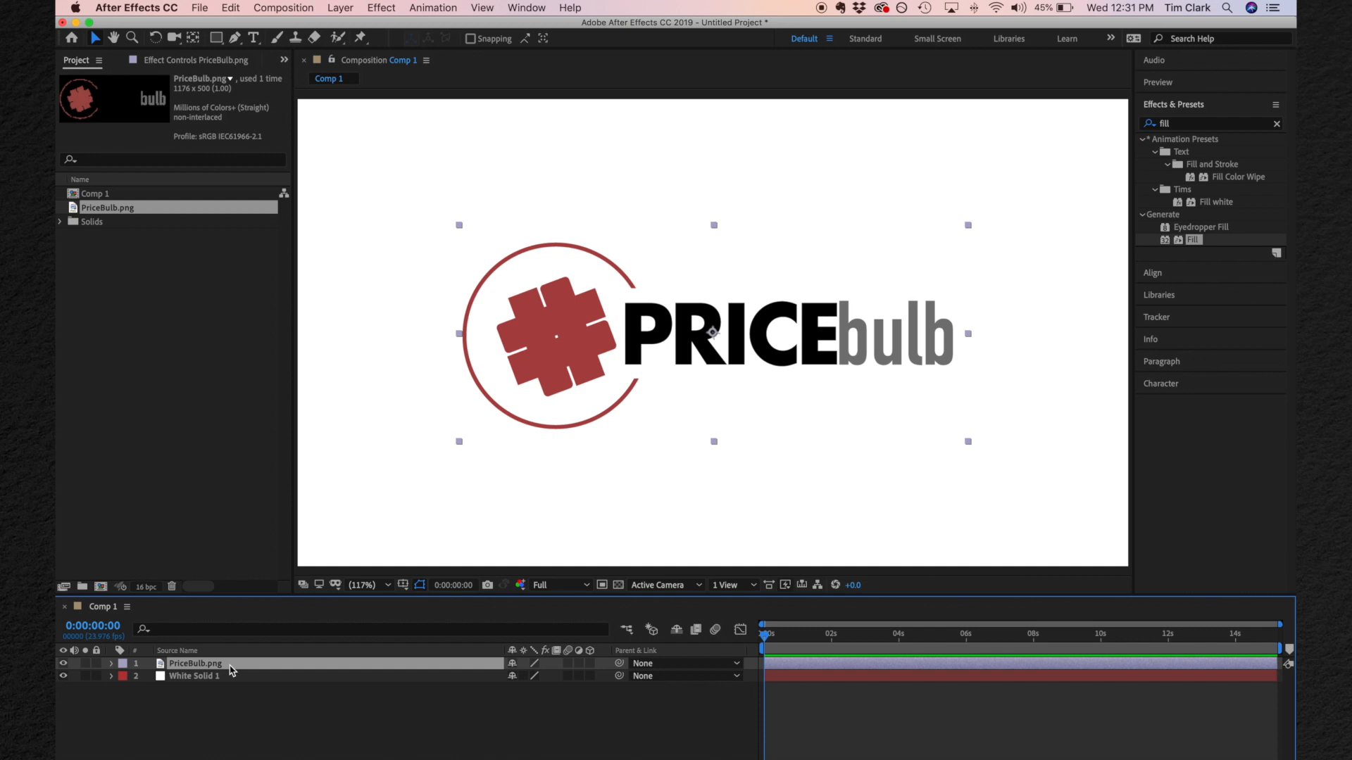
# Duplicate PriceBulb.png into extra copies and start a pen mask beside the red hash symbol.
pyautogui.press('cmd+d')
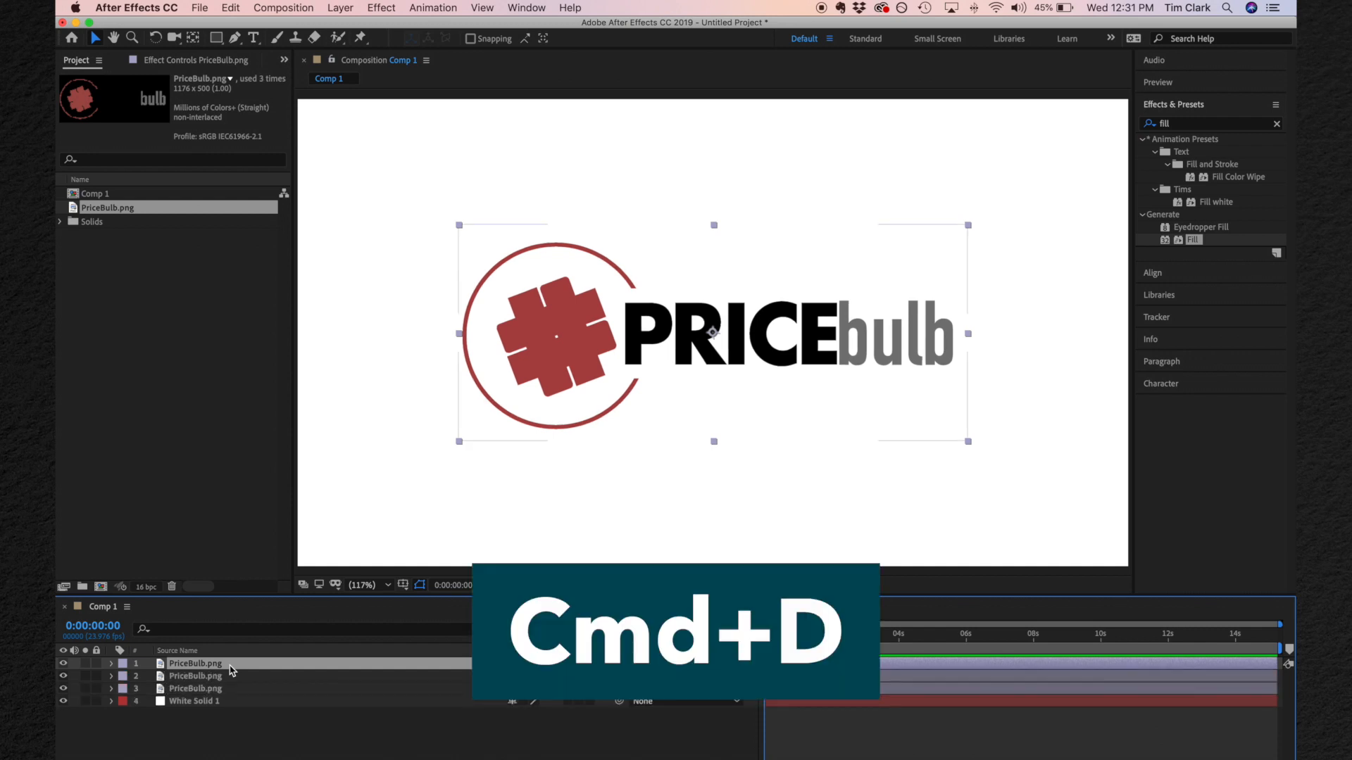
pyautogui.press('cmd+d')
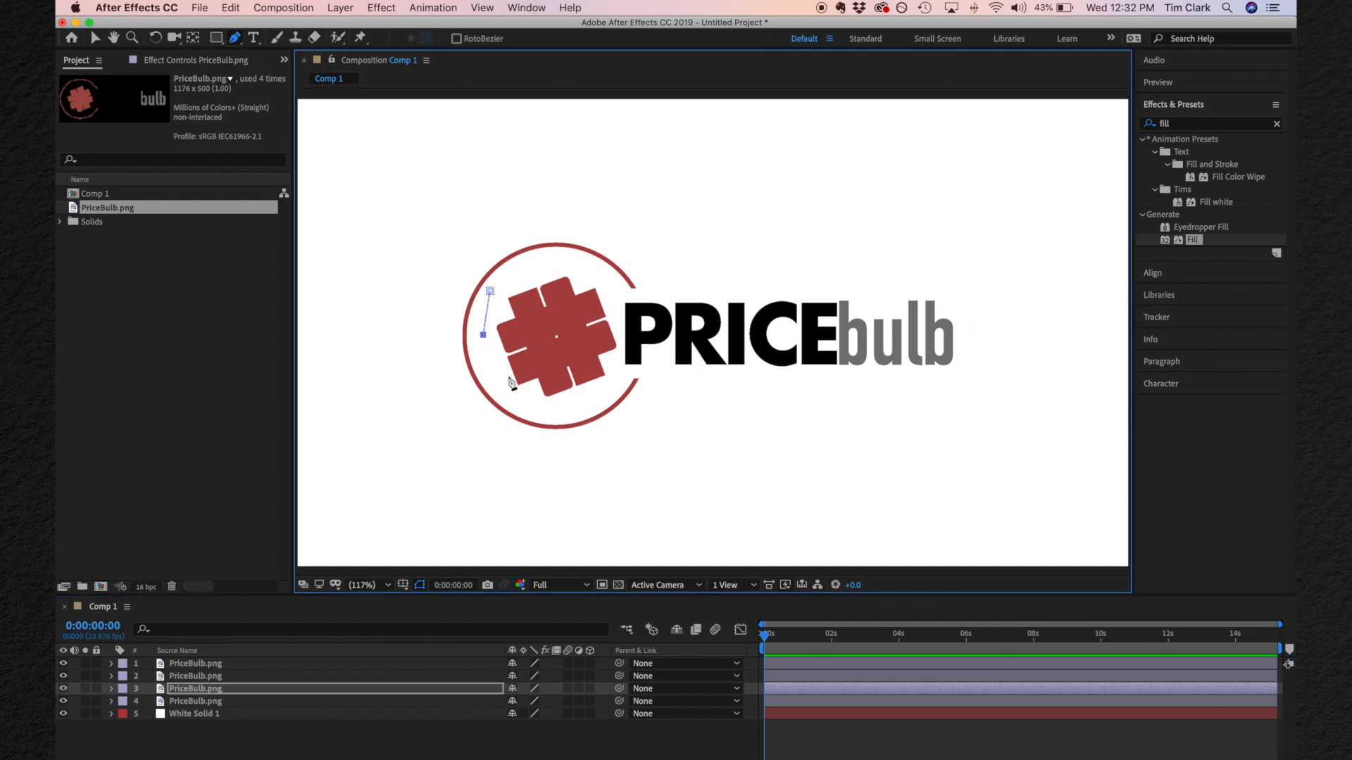
pyautogui.click(583, 404)
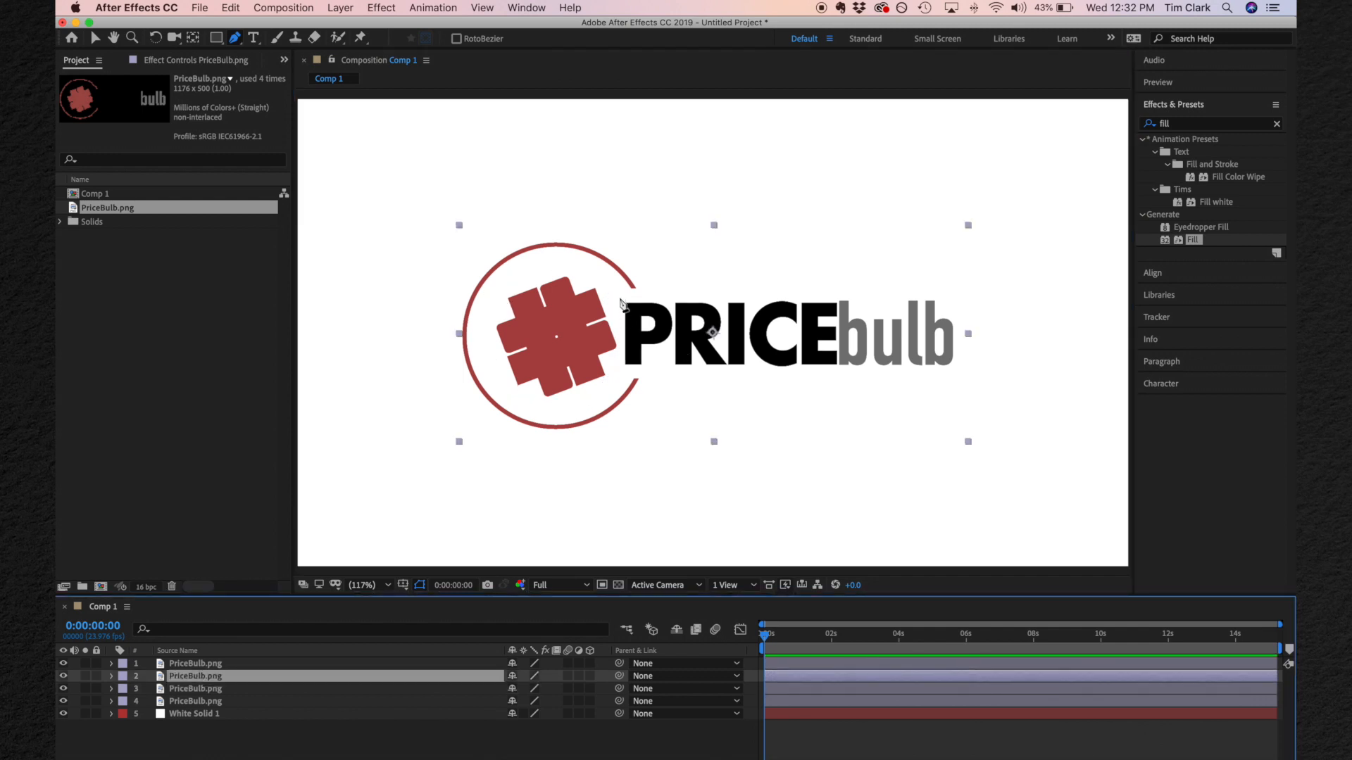
# Mask the second copy around the word PRICE and move on to the top copy.
pyautogui.click(194, 676)
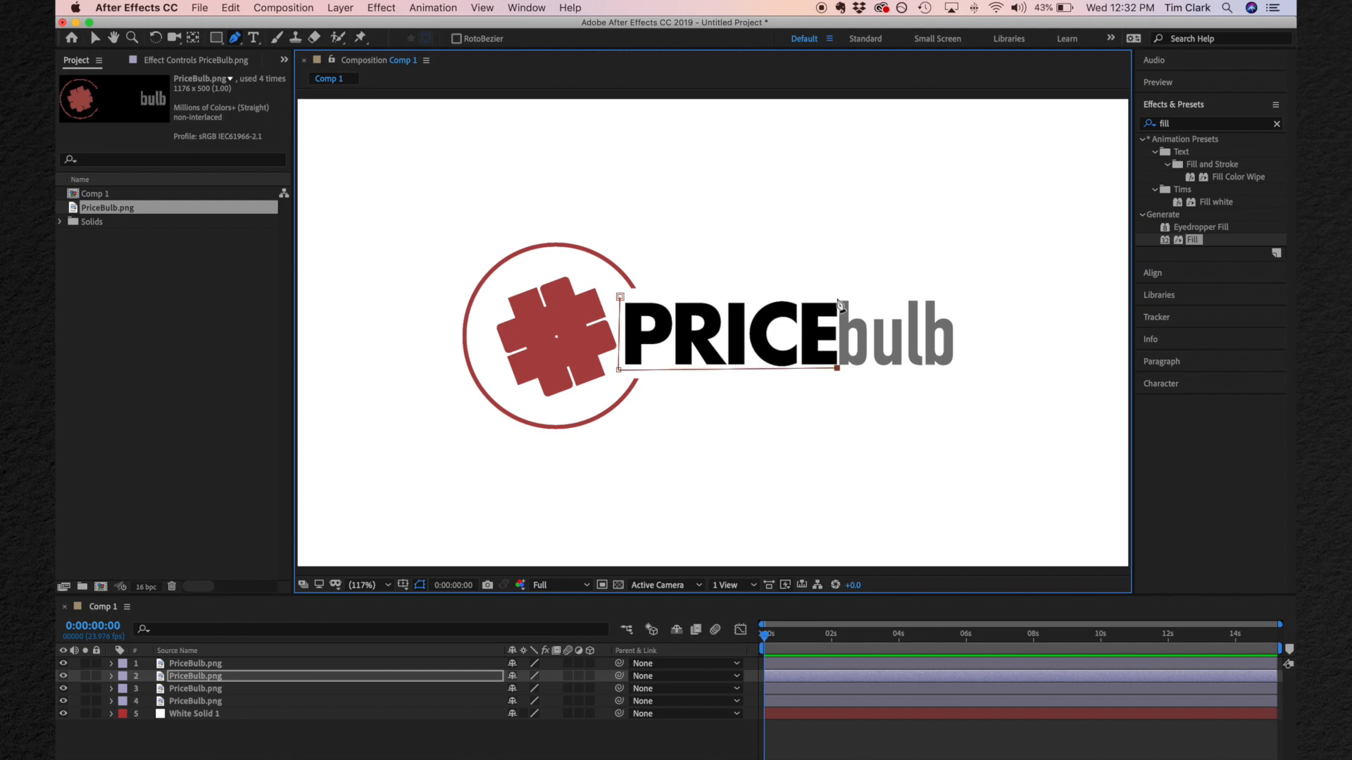
pyautogui.click(97, 36)
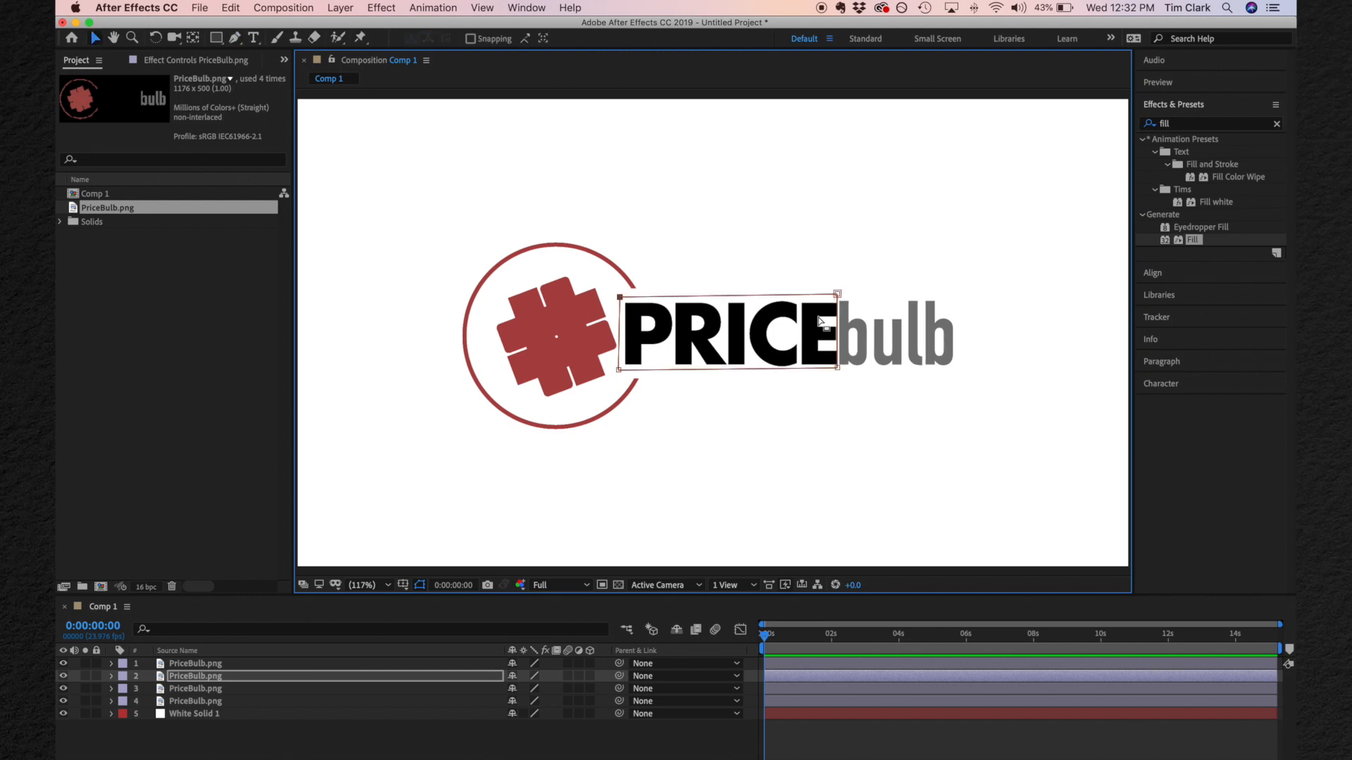
pyautogui.moveTo(841, 298)
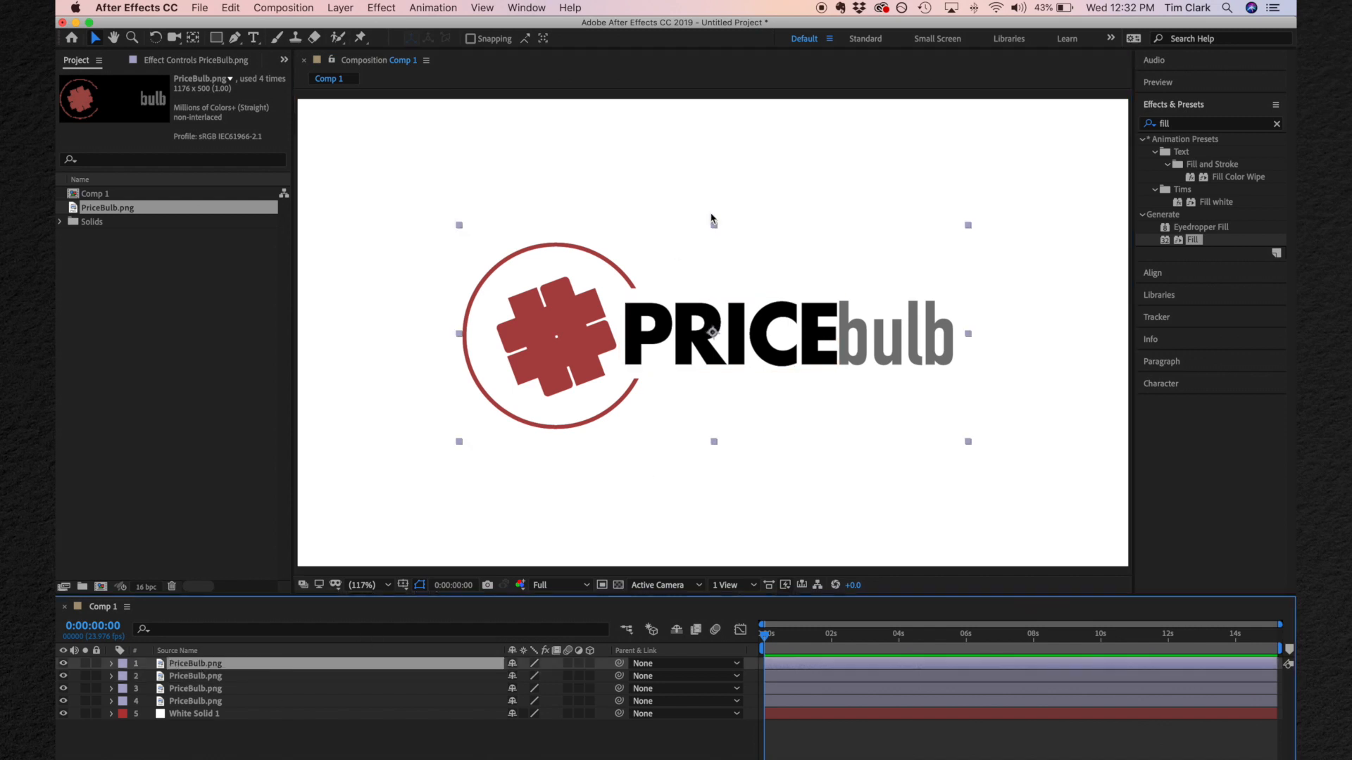
pyautogui.click(232, 38)
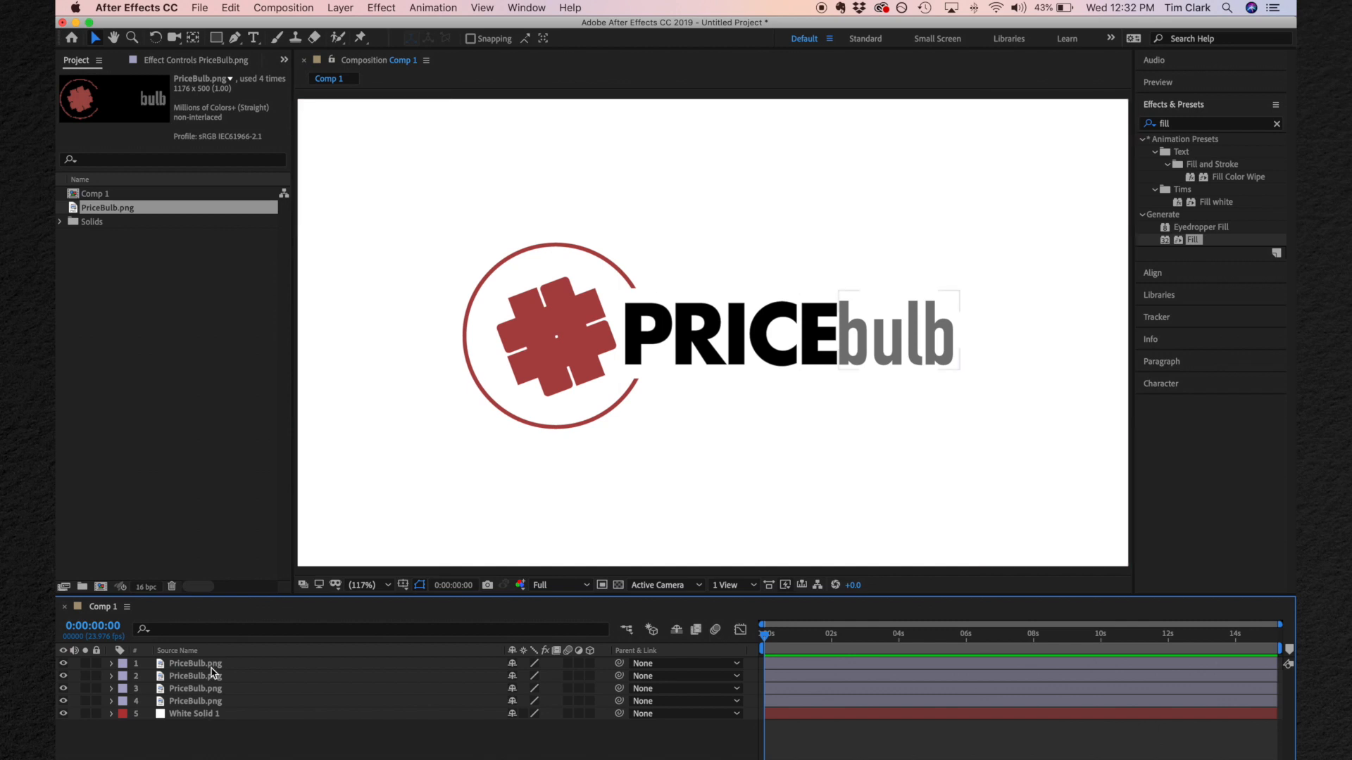
pyautogui.click(194, 663)
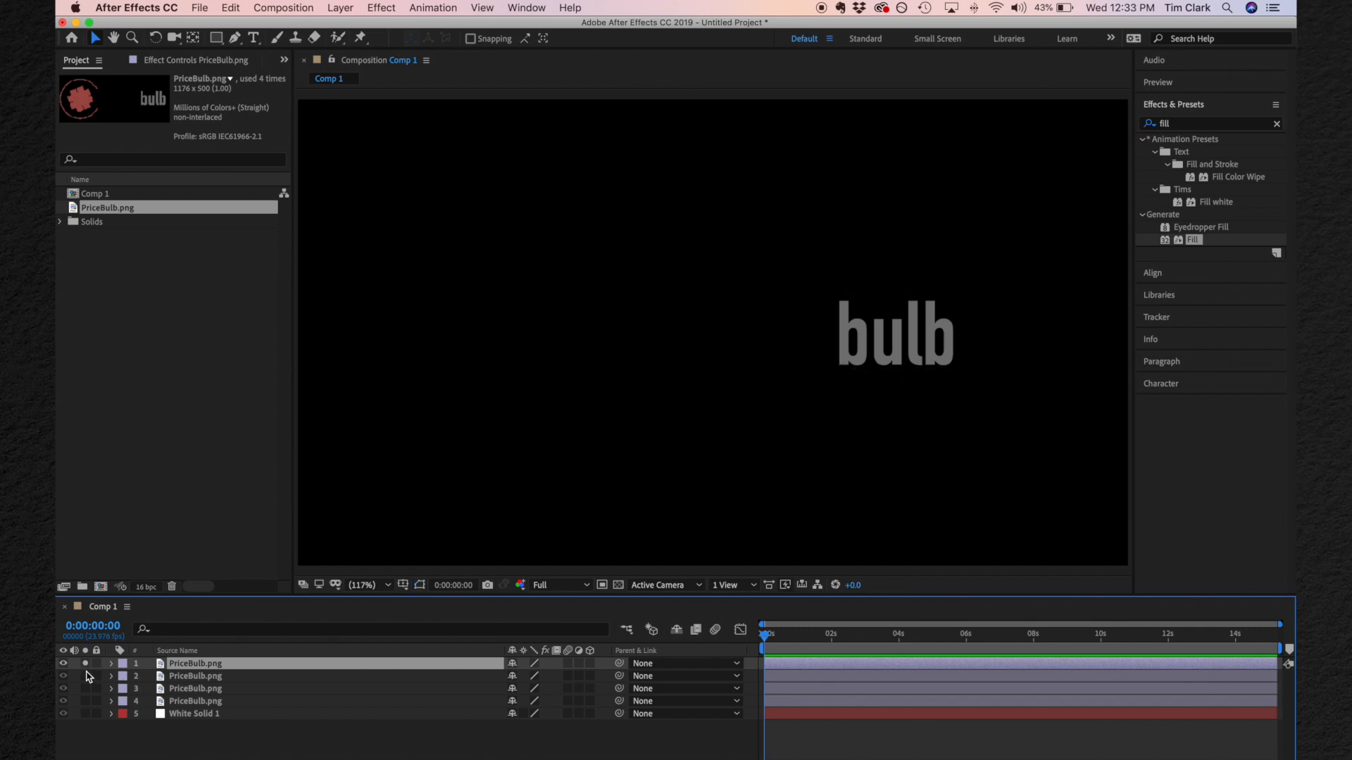
pyautogui.click(62, 663)
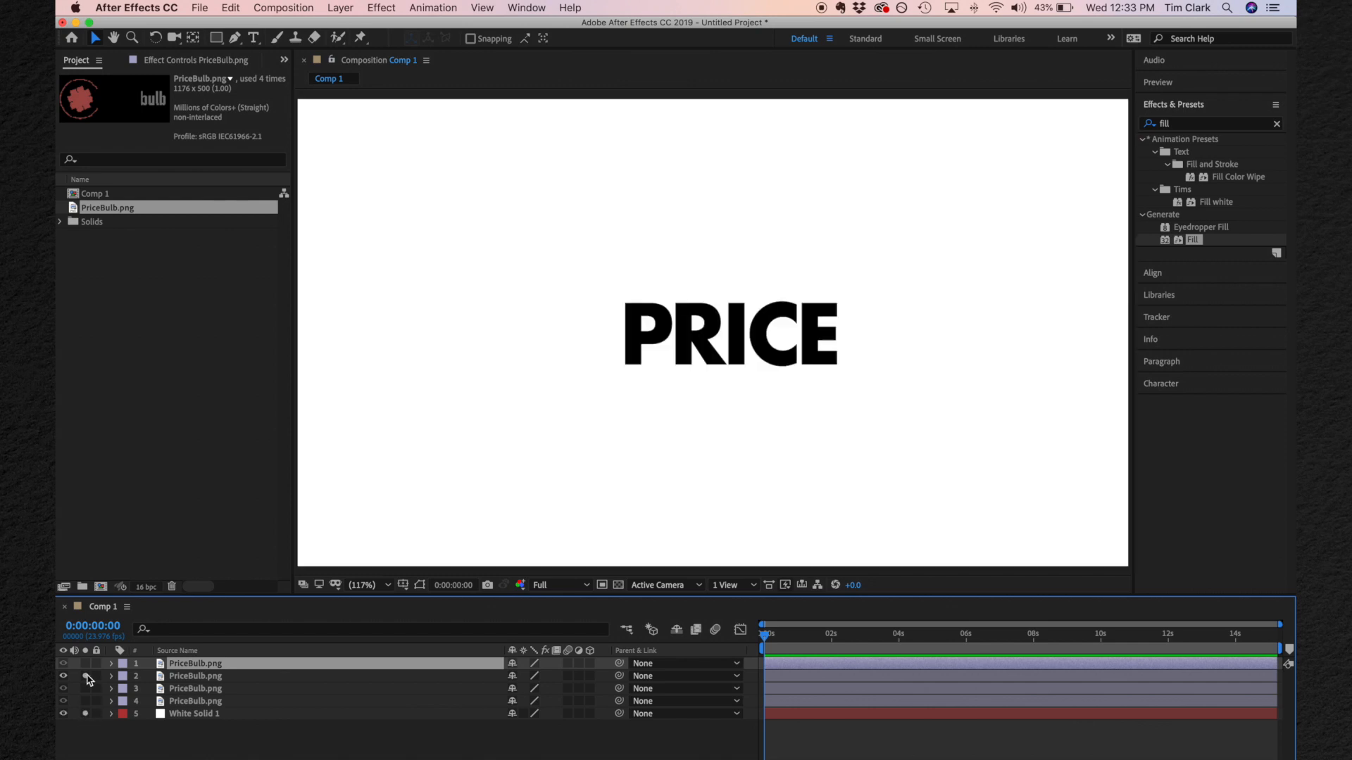
pyautogui.click(62, 676)
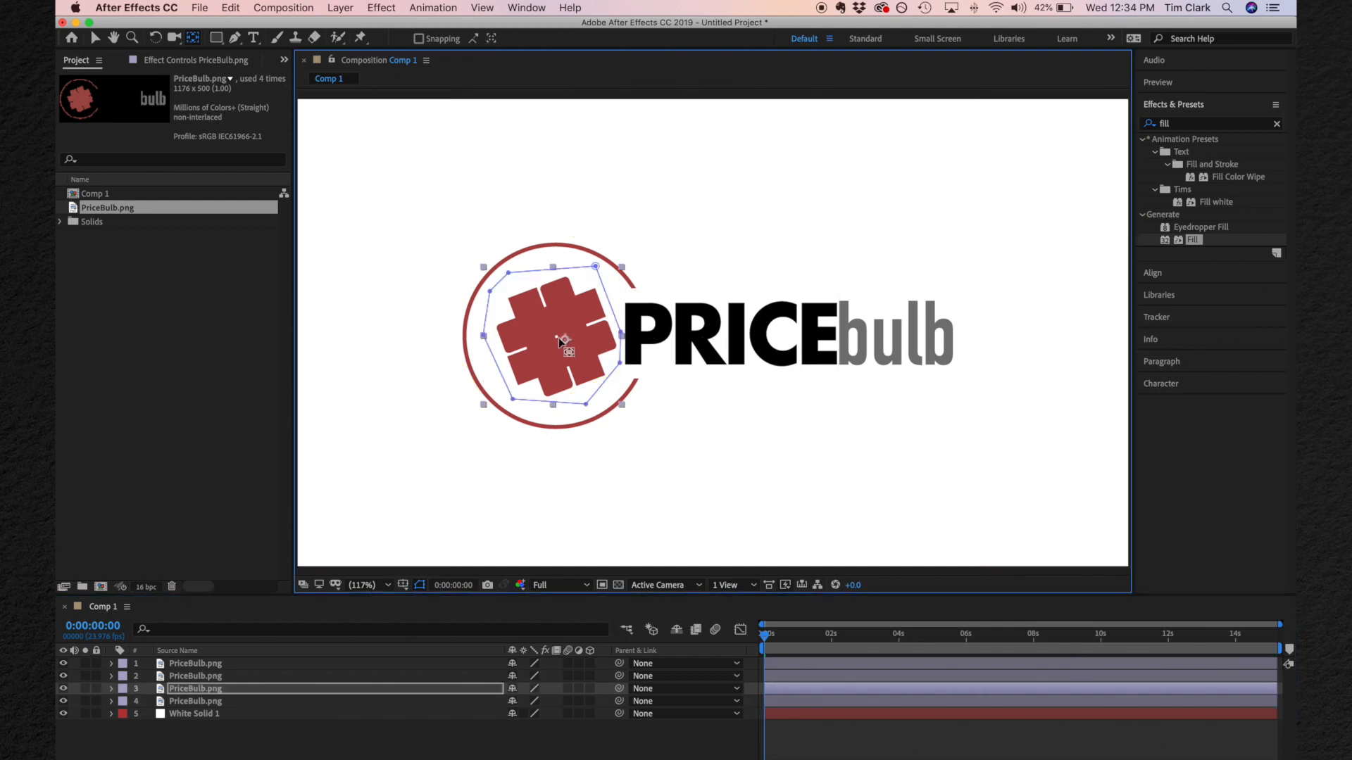
# Drag the hash piece's anchor point to the centre of the hash symbol.
pyautogui.click(194, 675)
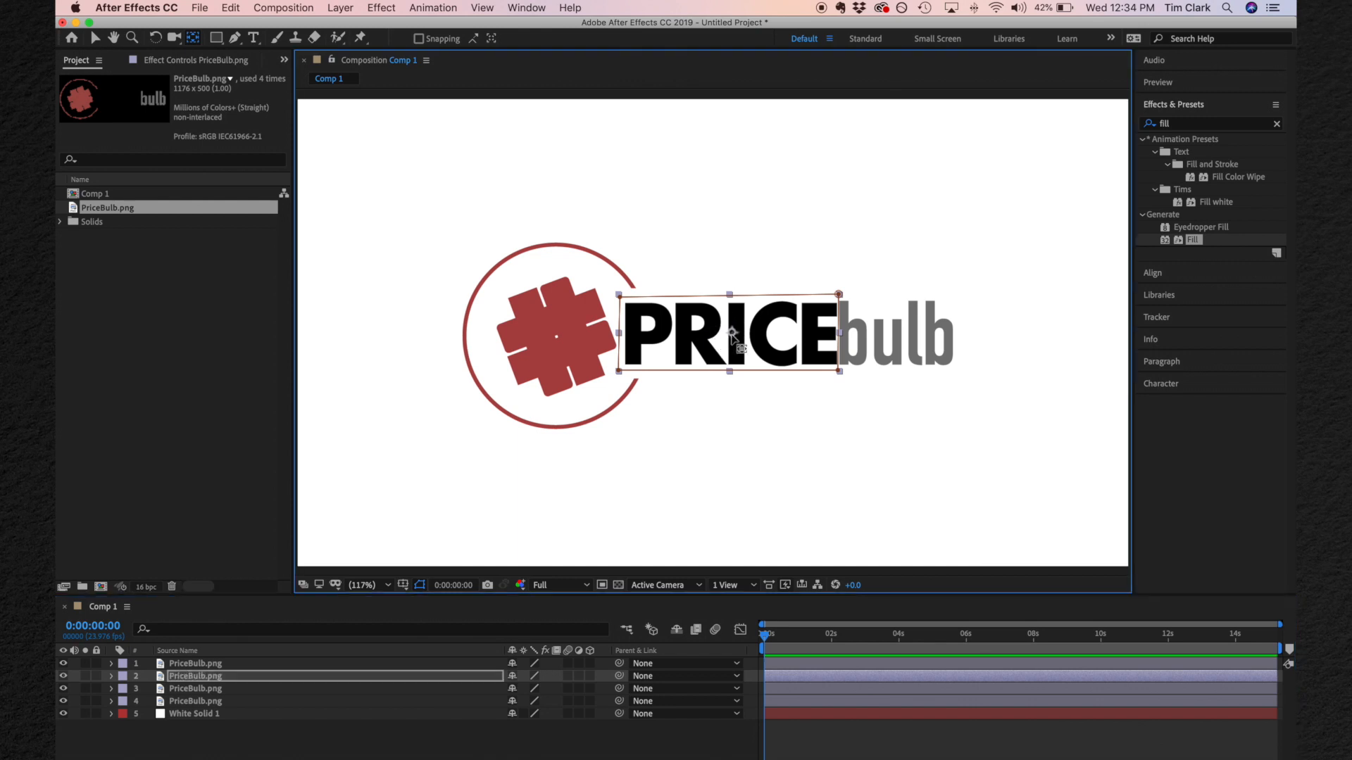
pyautogui.moveTo(732, 370)
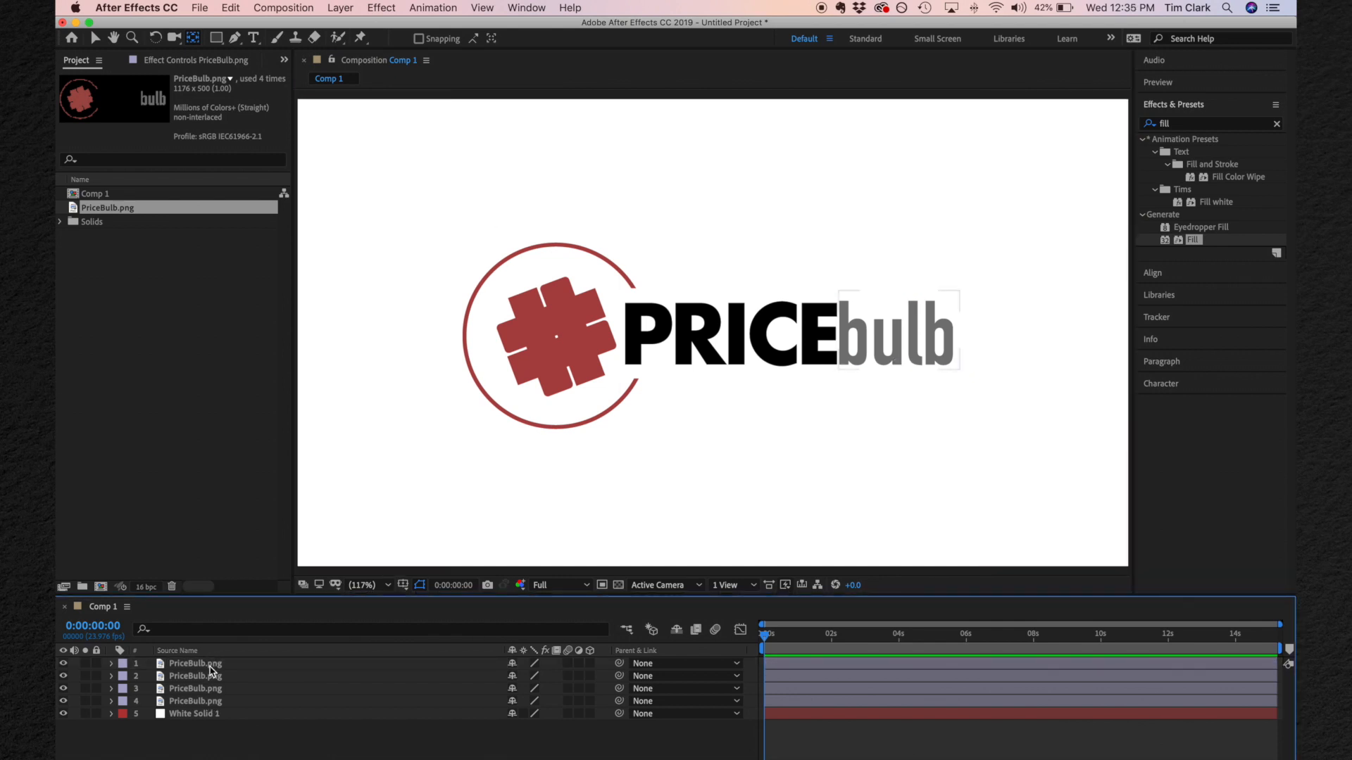
# Keyframe Scale on the three PriceBulb layers from 0% at frame 0 to 100% at about one second.
pyautogui.click(194, 663)
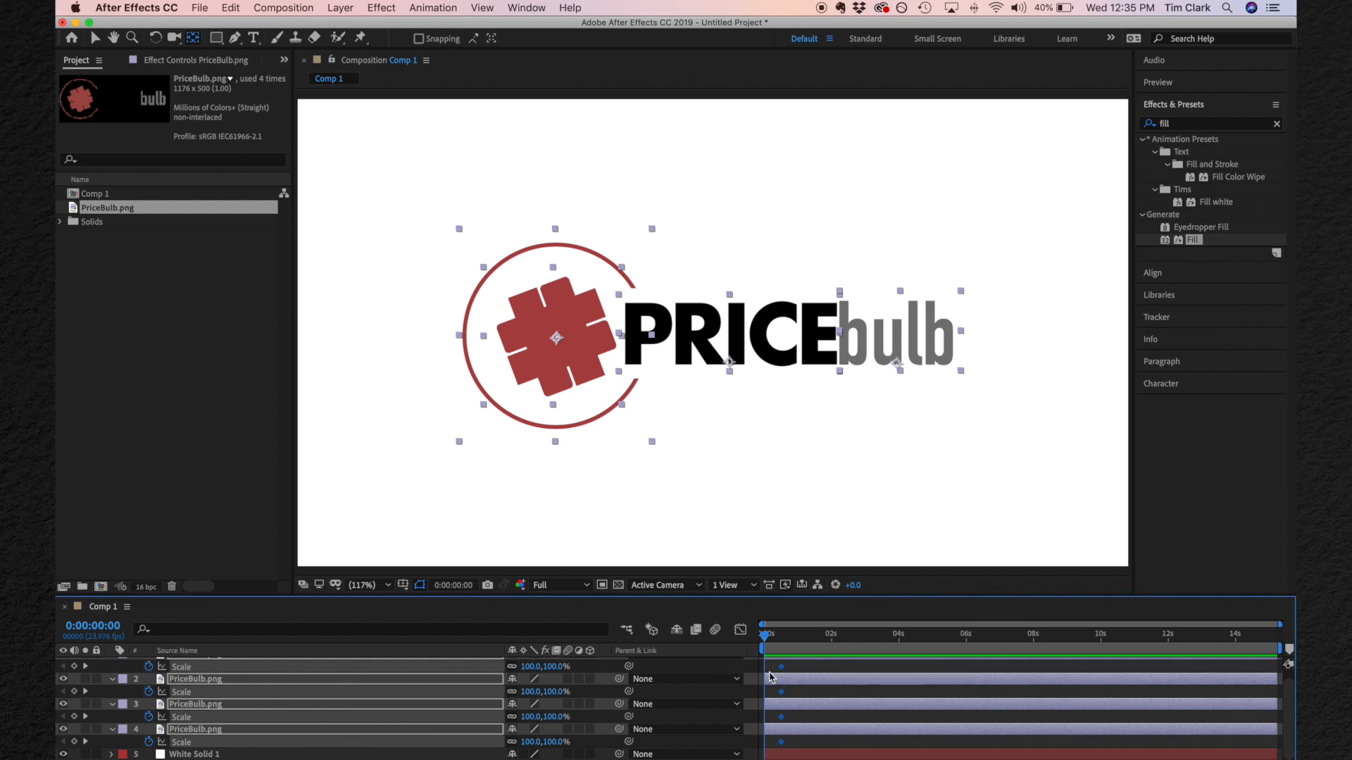
pyautogui.doubleClick(557, 666)
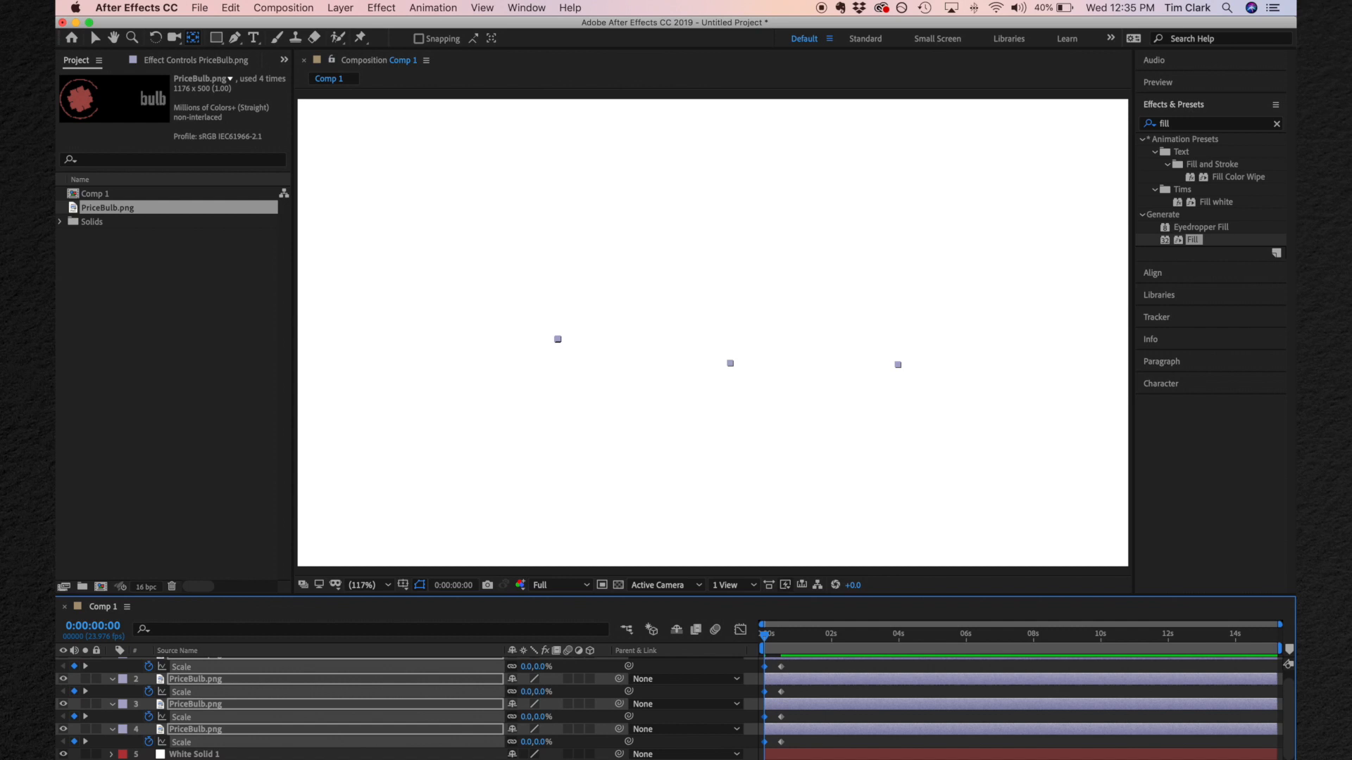
pyautogui.moveTo(797, 669)
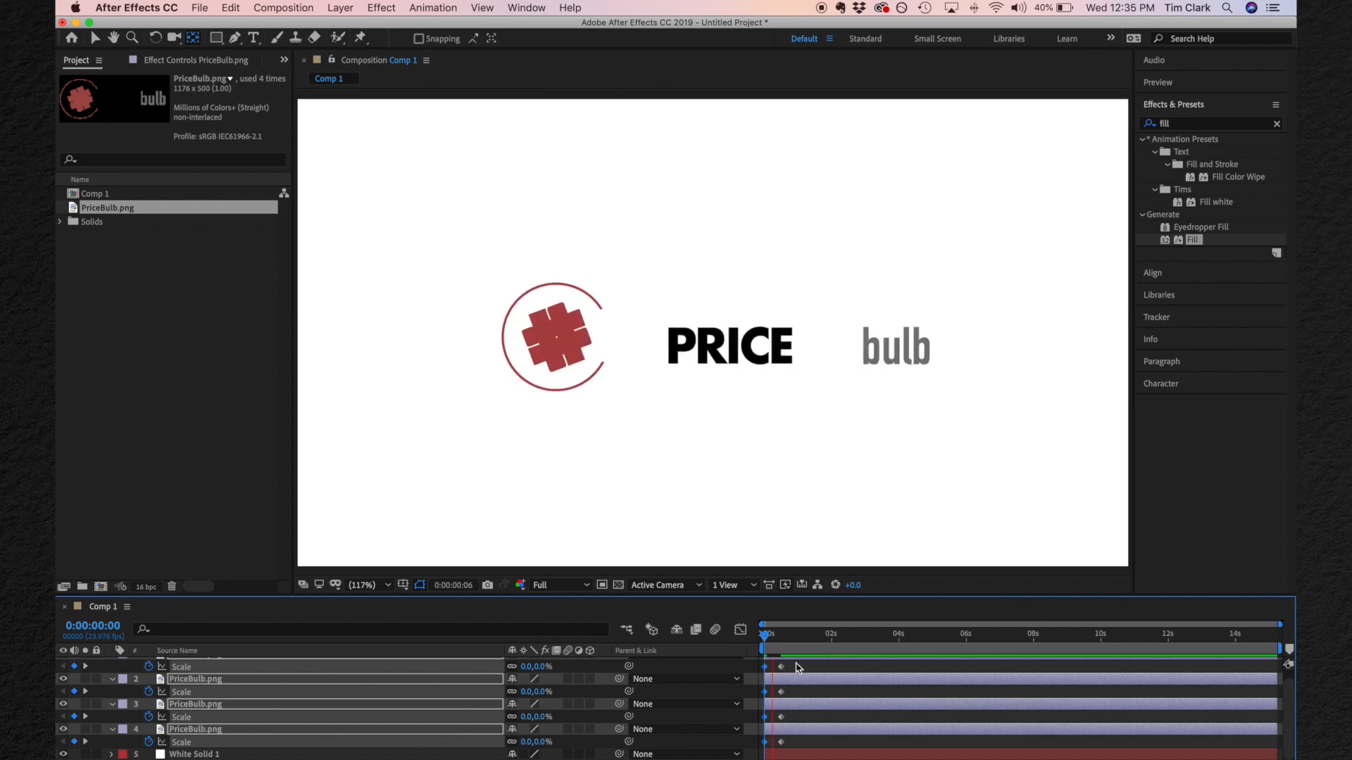
pyautogui.click(802, 635)
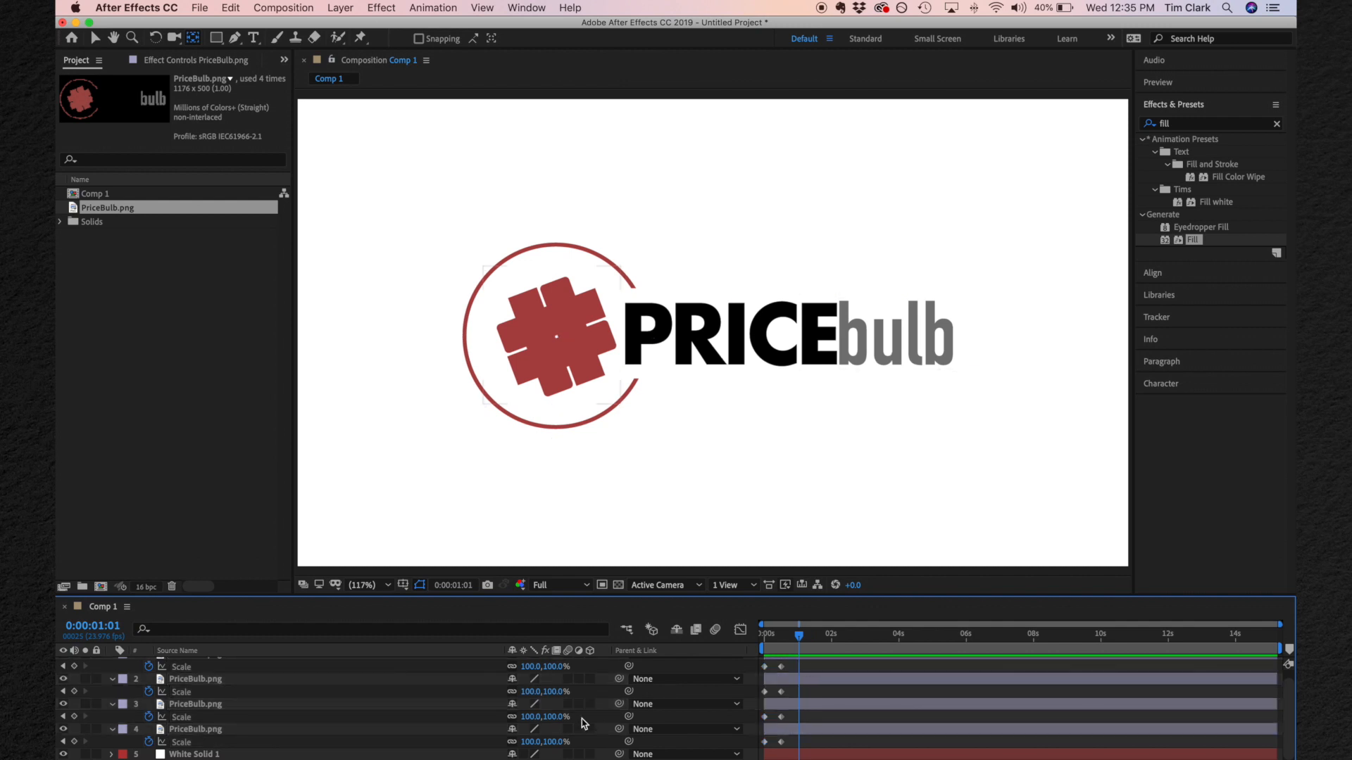
pyautogui.click(194, 728)
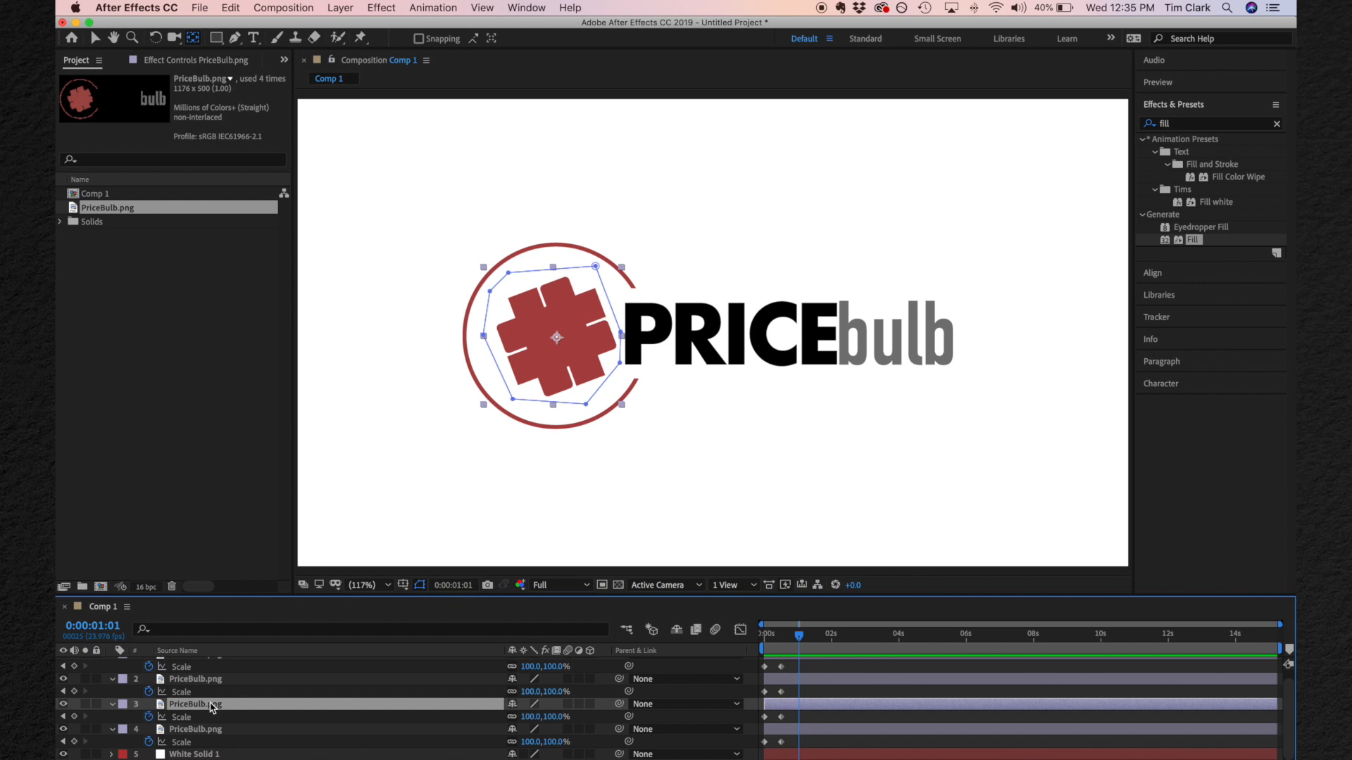
# Keyframe the hashtag layer's Rotation from -180° at frame 0 to 0° at 22 frames.
pyautogui.press('r')
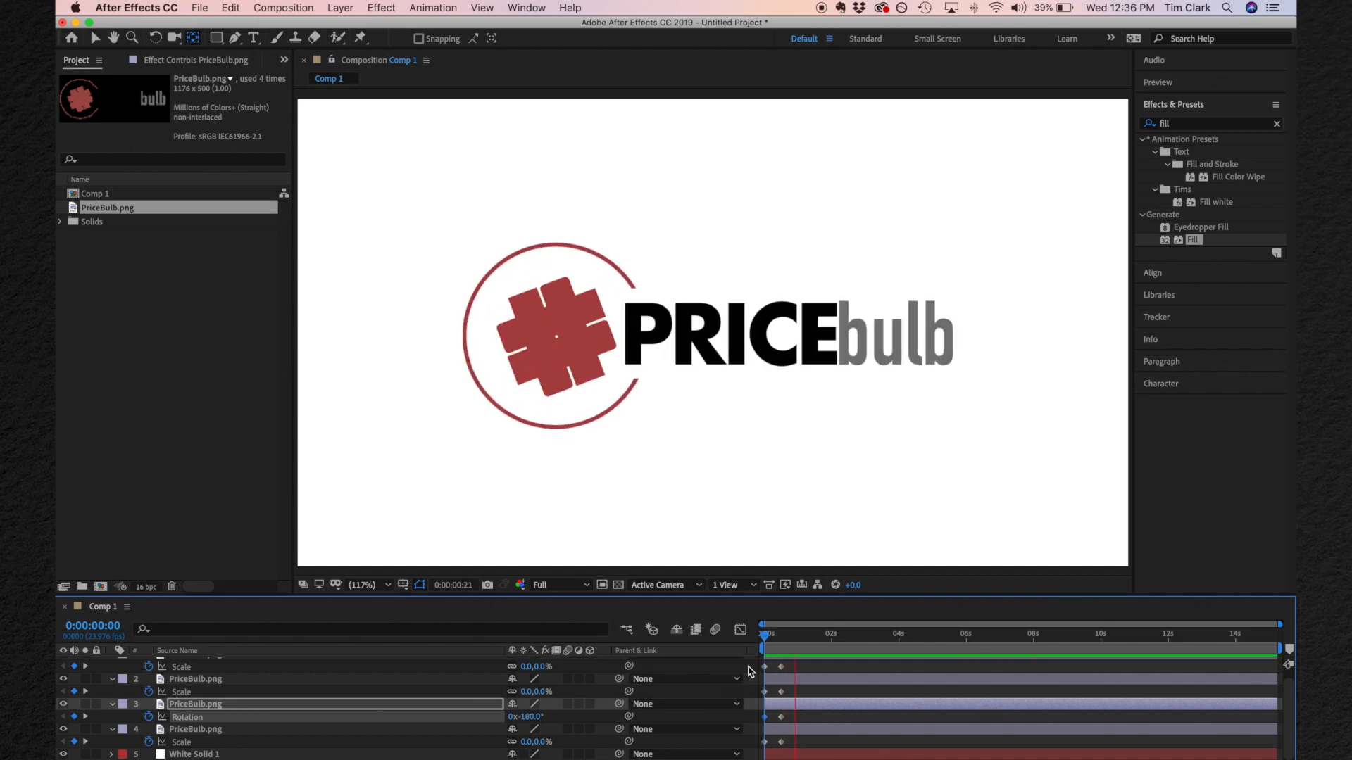
pyautogui.click(794, 635)
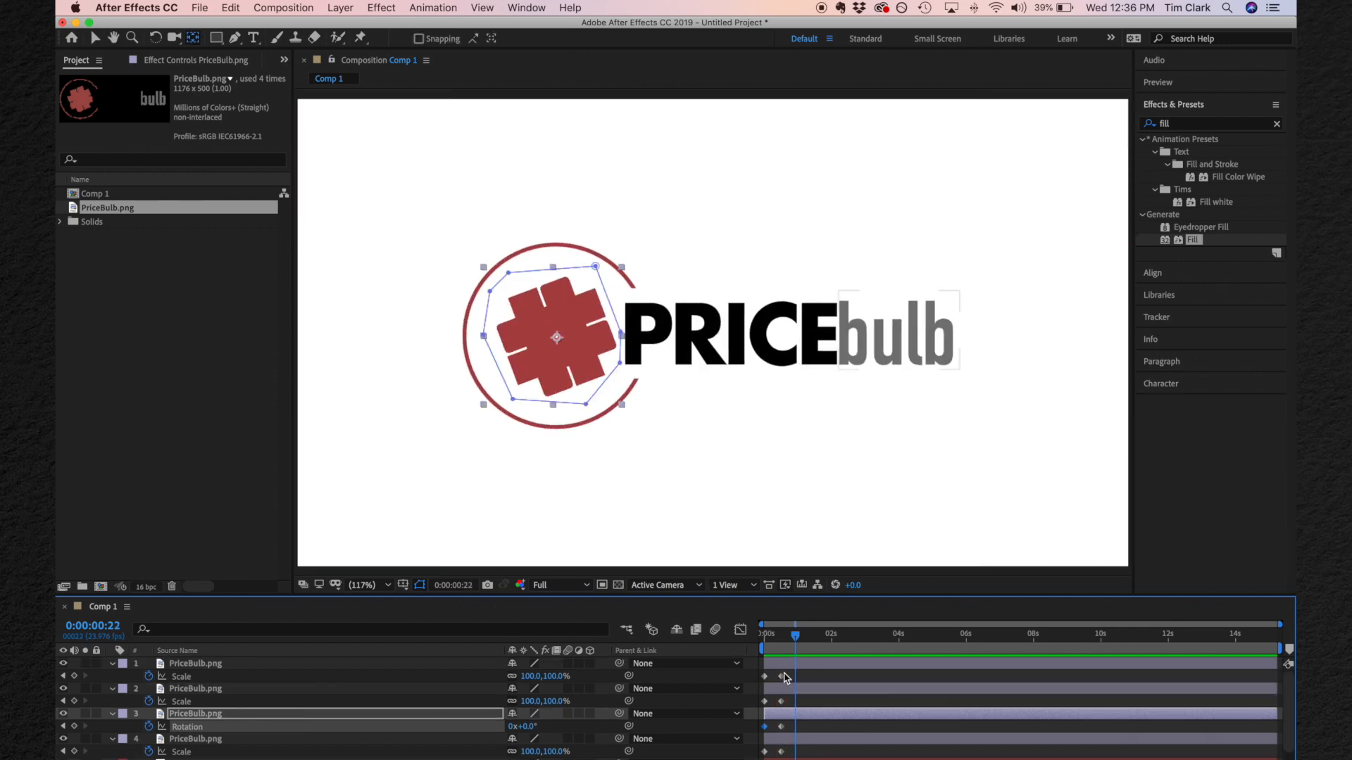
pyautogui.click(194, 663)
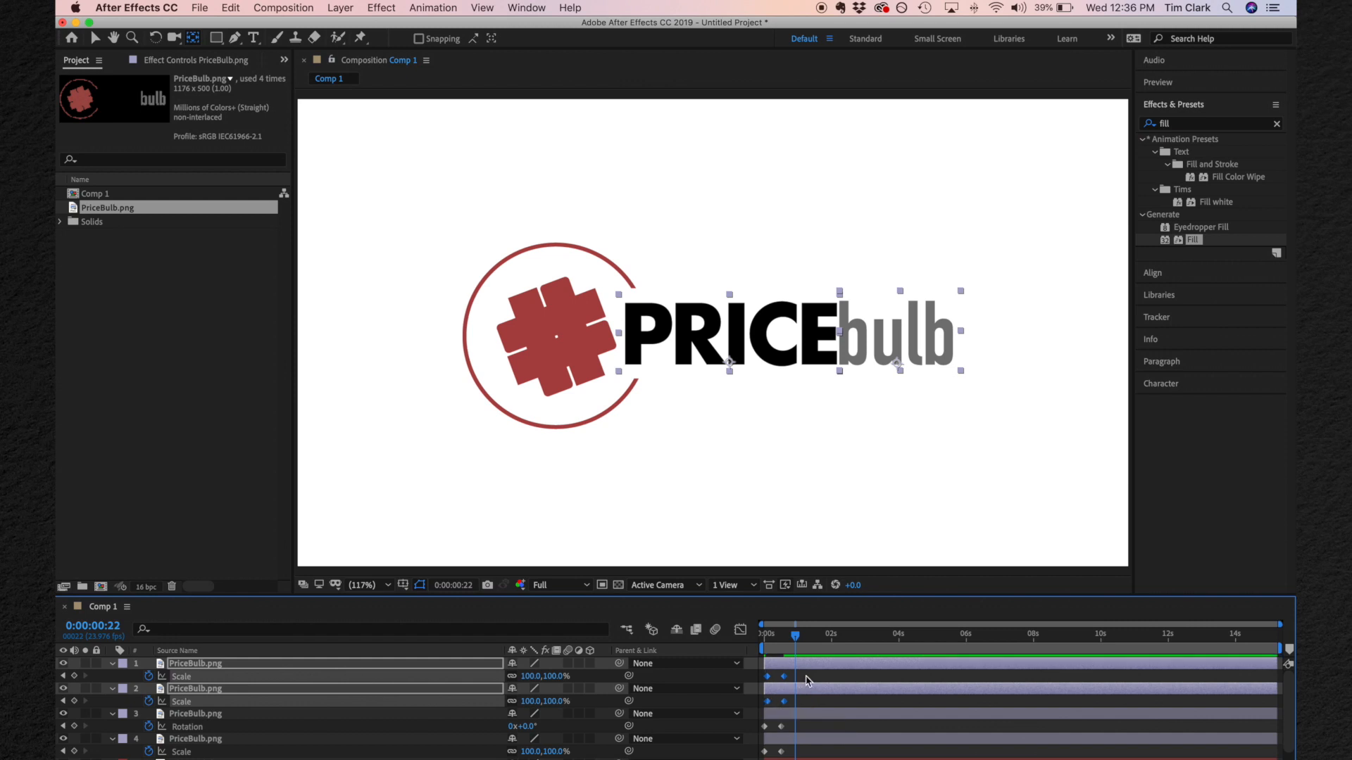
pyautogui.click(194, 664)
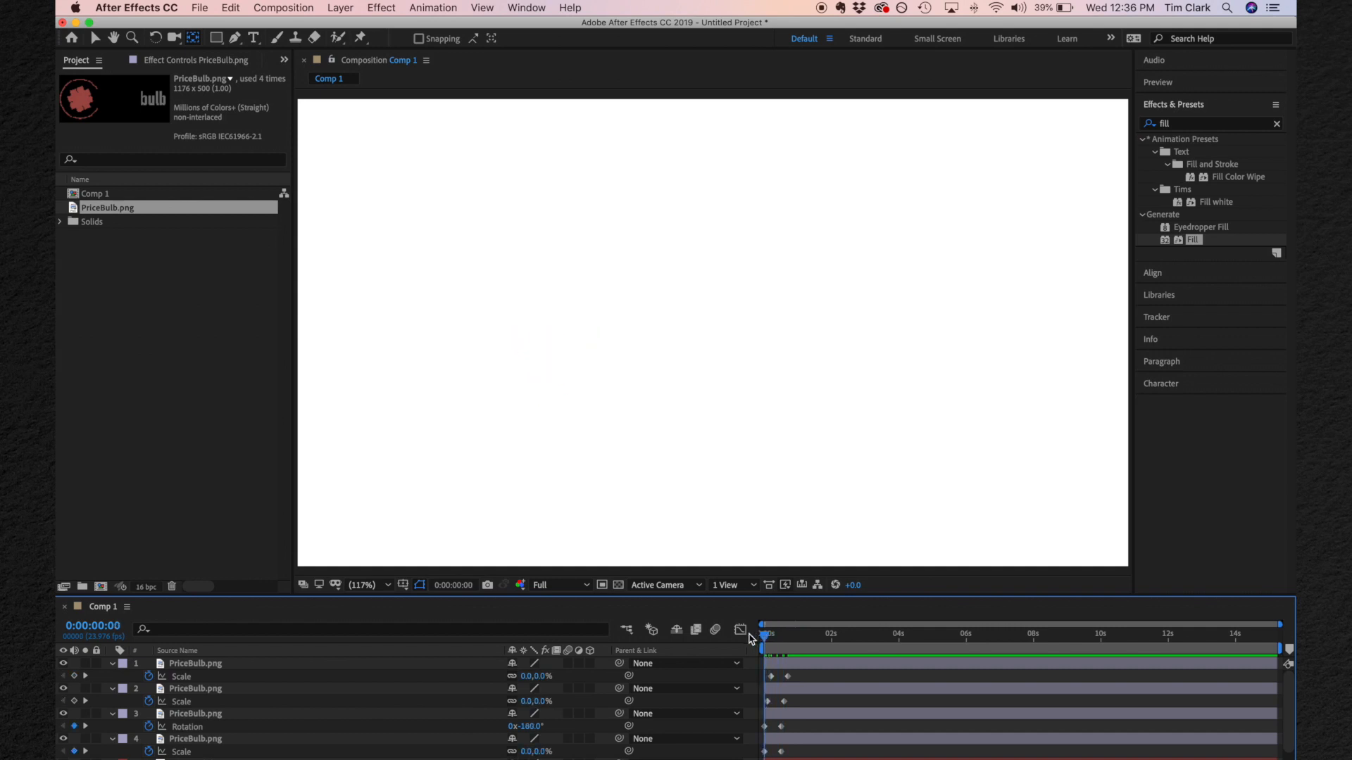
pyautogui.moveTo(739, 630)
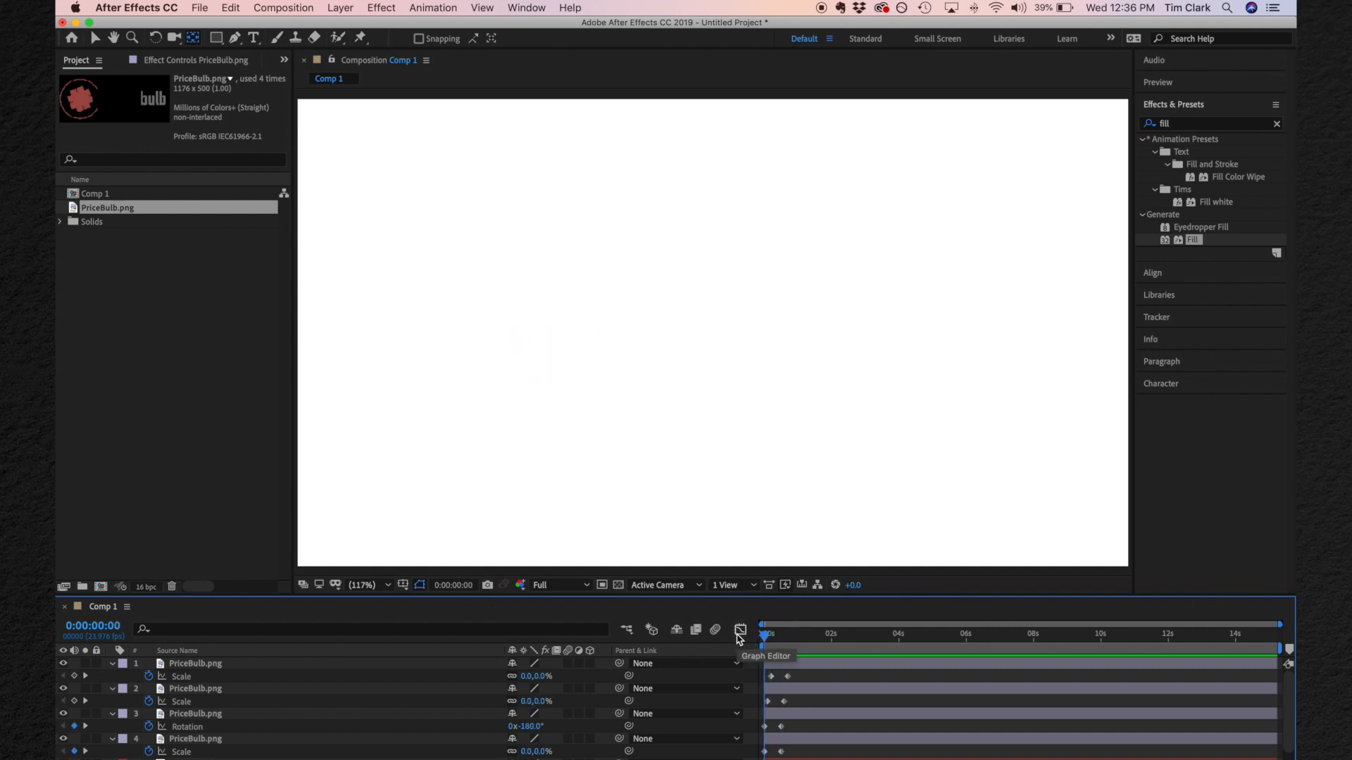
# Apply Easy Ease (F9) to all selected scale and rotation keyframes and stagger the pieces slightly.
pyautogui.click(766, 633)
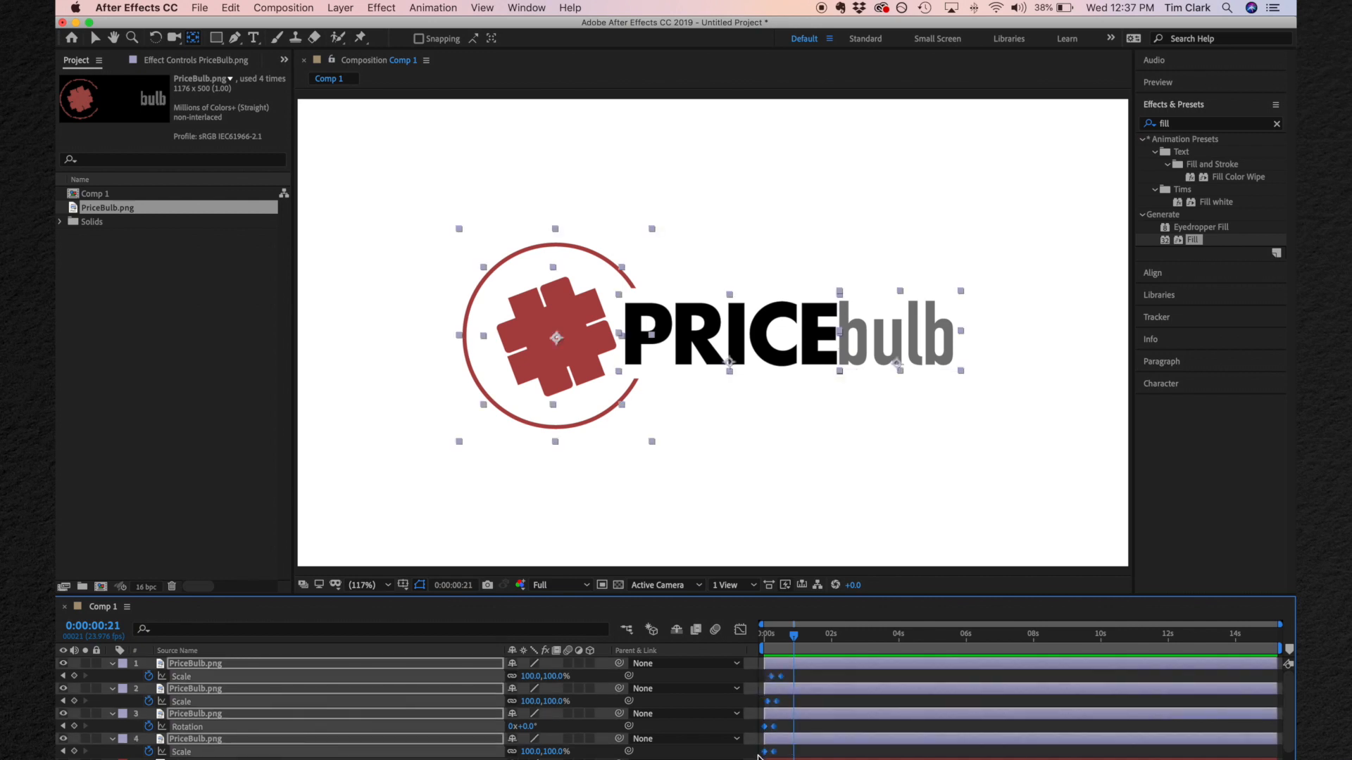
pyautogui.press('f9')
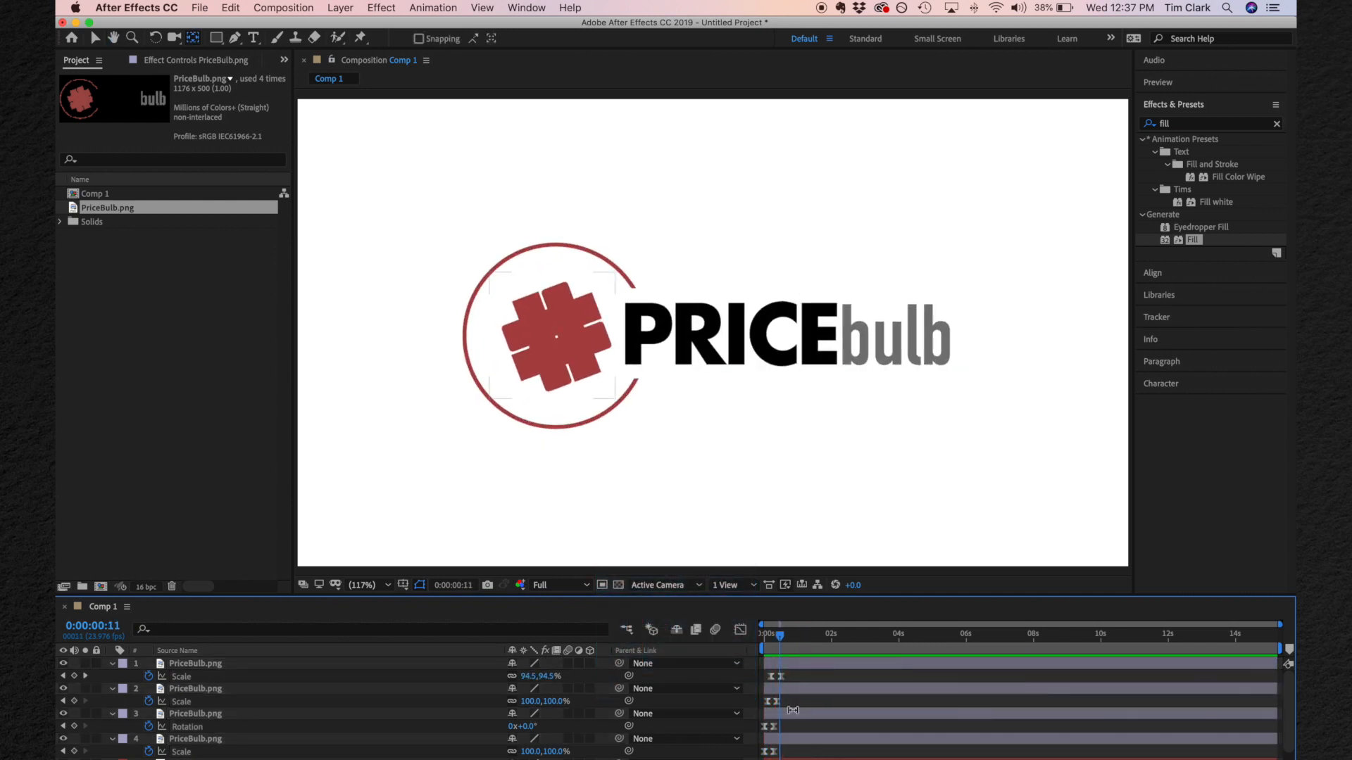
pyautogui.click(194, 713)
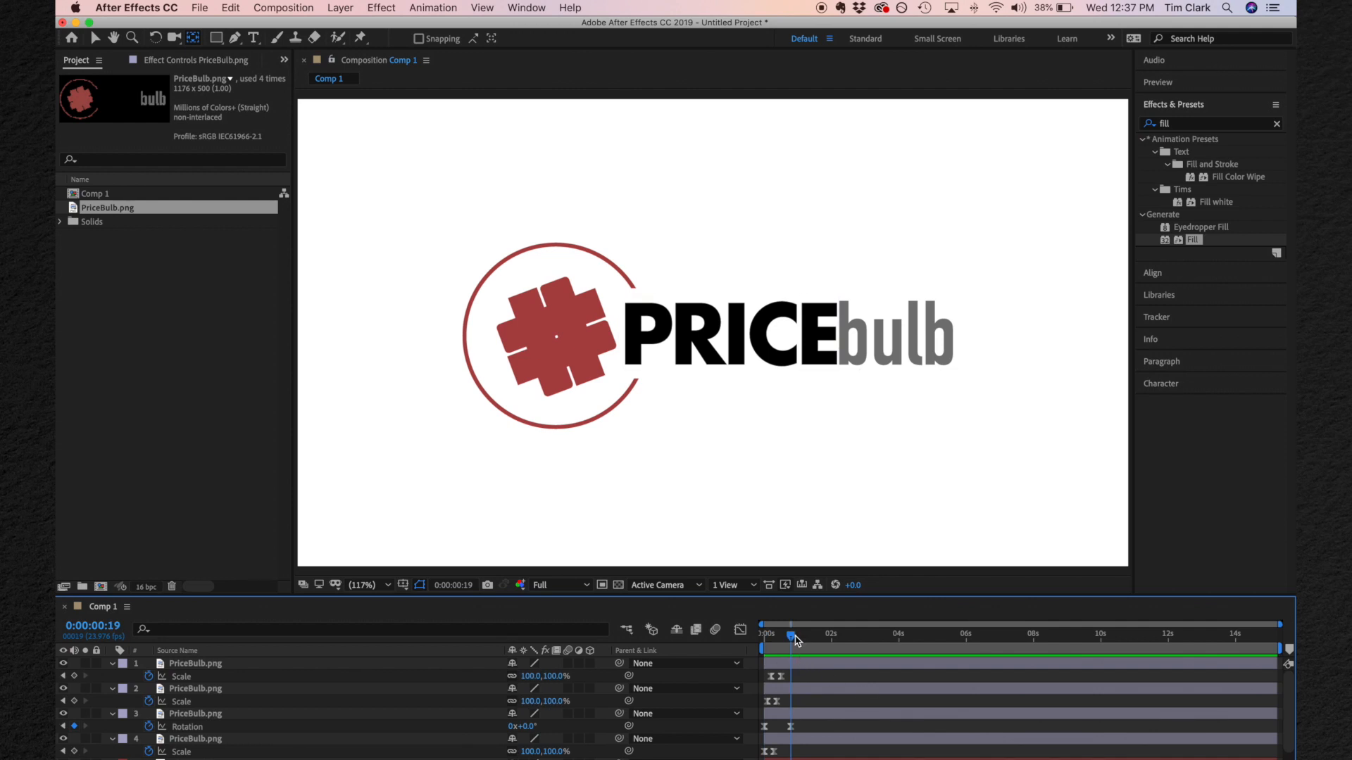
pyautogui.moveTo(791, 635)
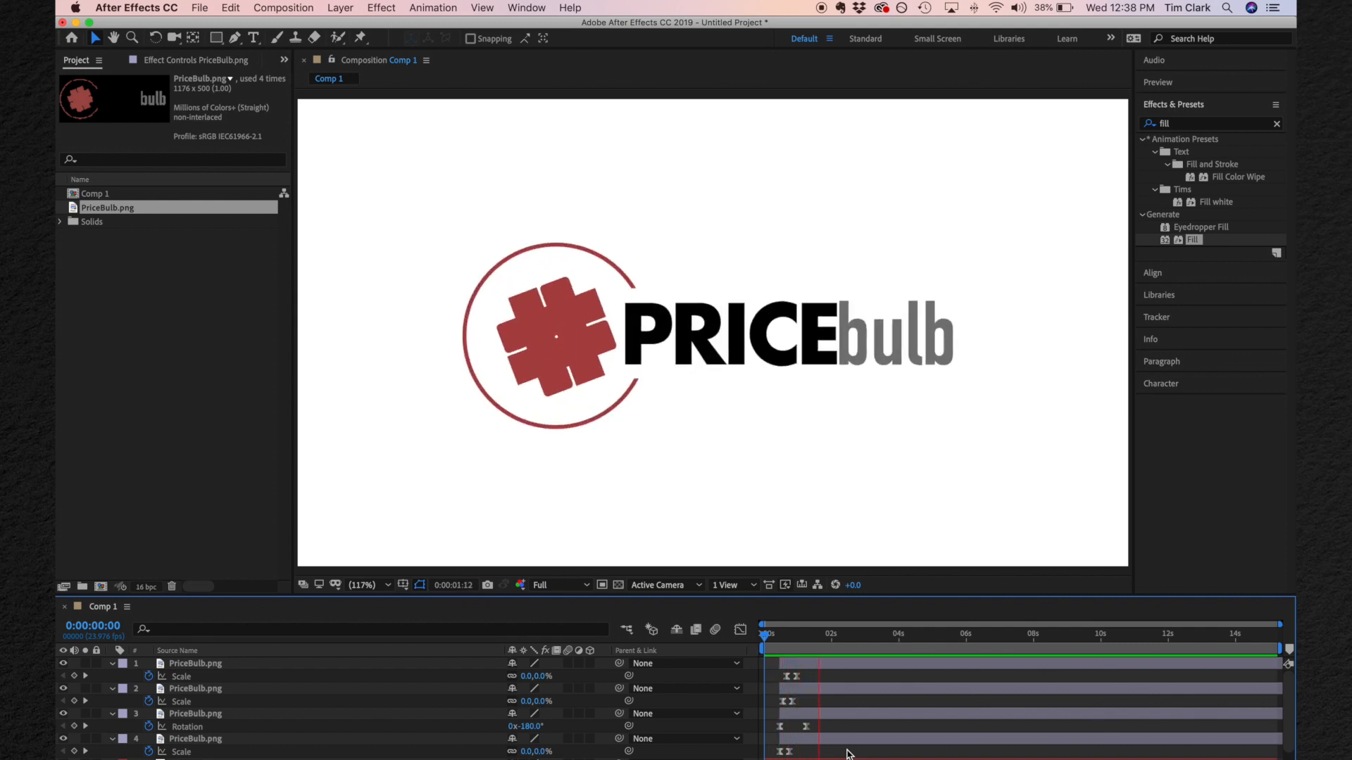
pyautogui.click(836, 637)
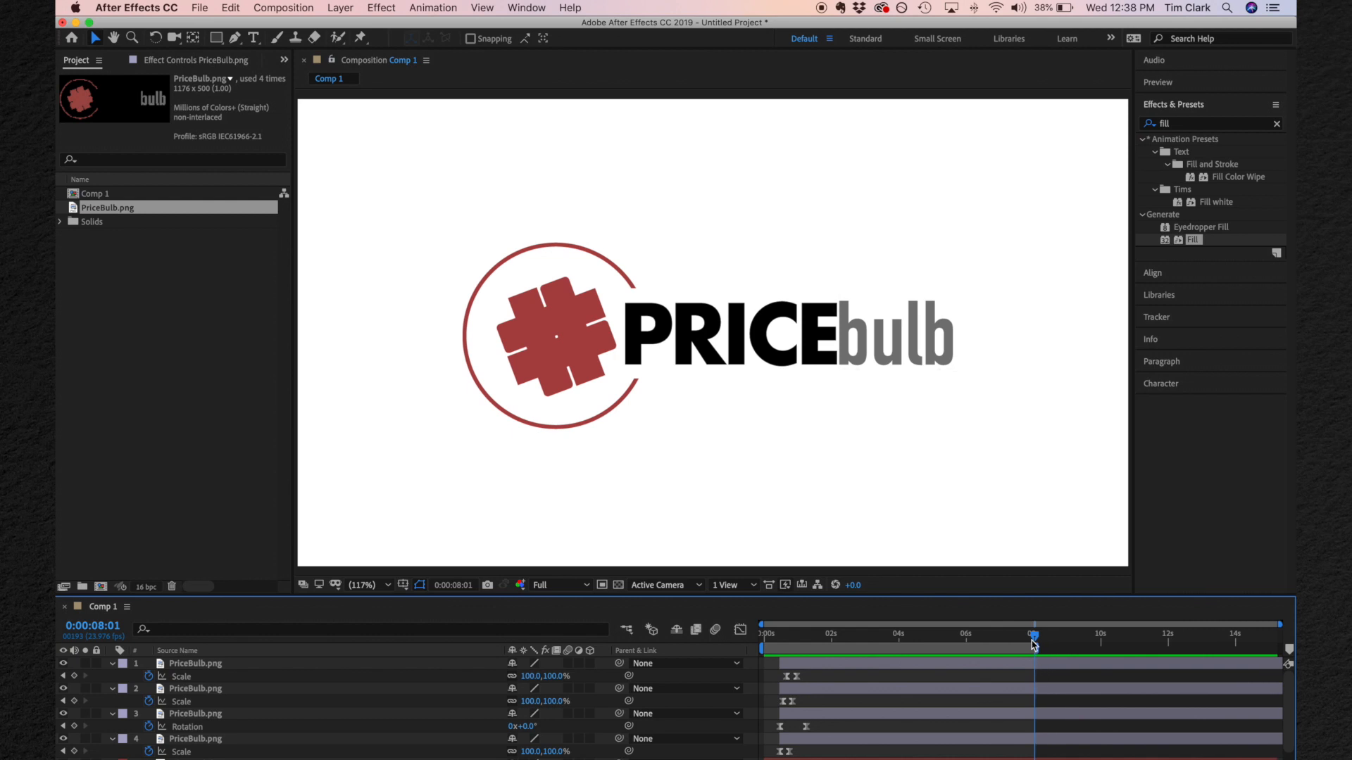
# End the work area at about 8 seconds and add the composition to the Render Queue.
pyautogui.moveTo(1035, 637); pyautogui.dragTo(999, 637)
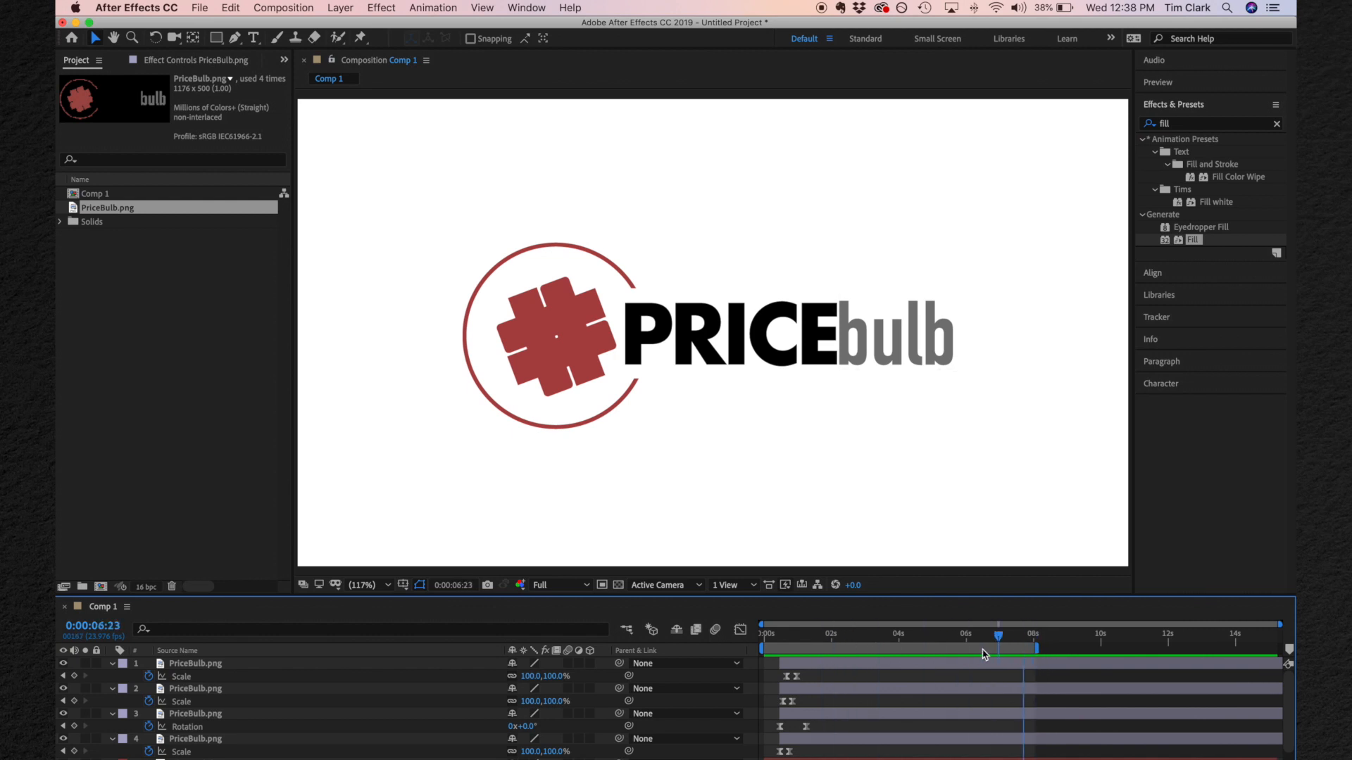
pyautogui.click(283, 9)
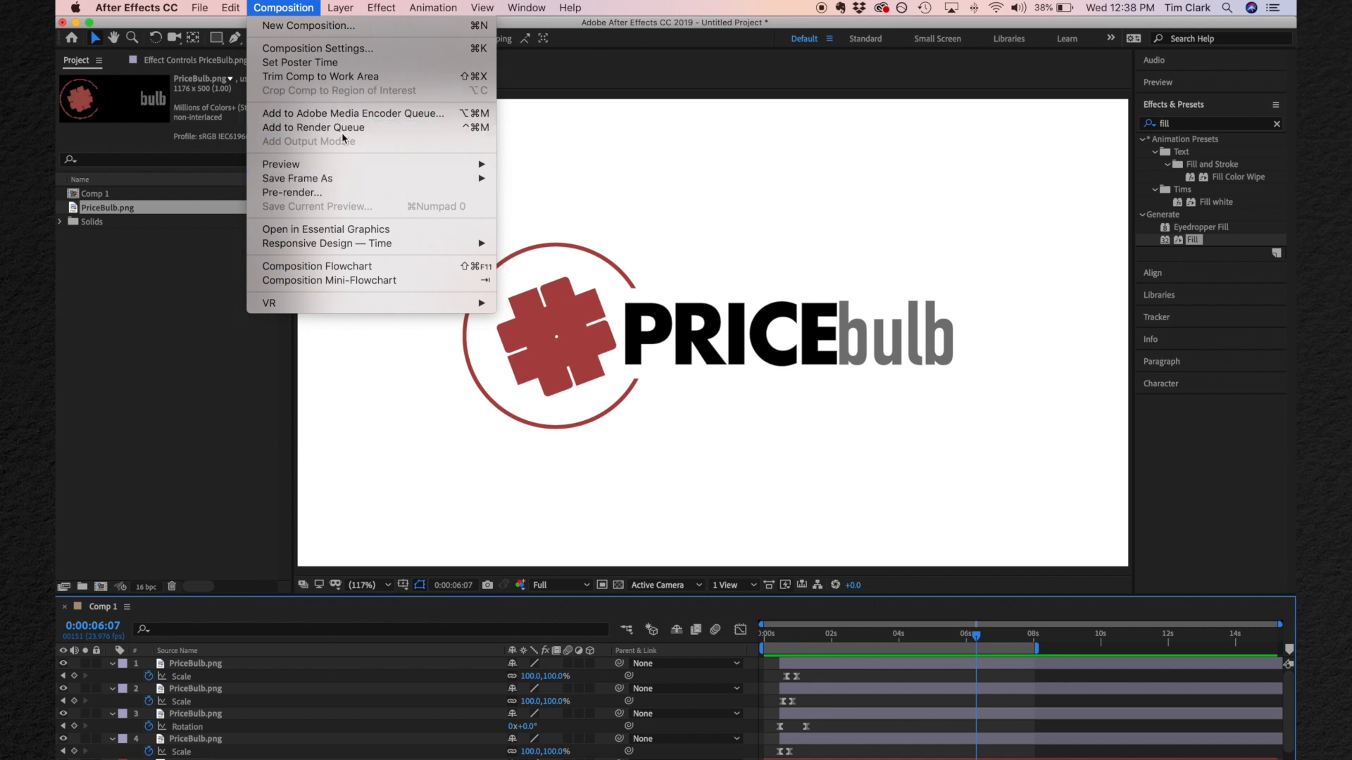
pyautogui.click(313, 127)
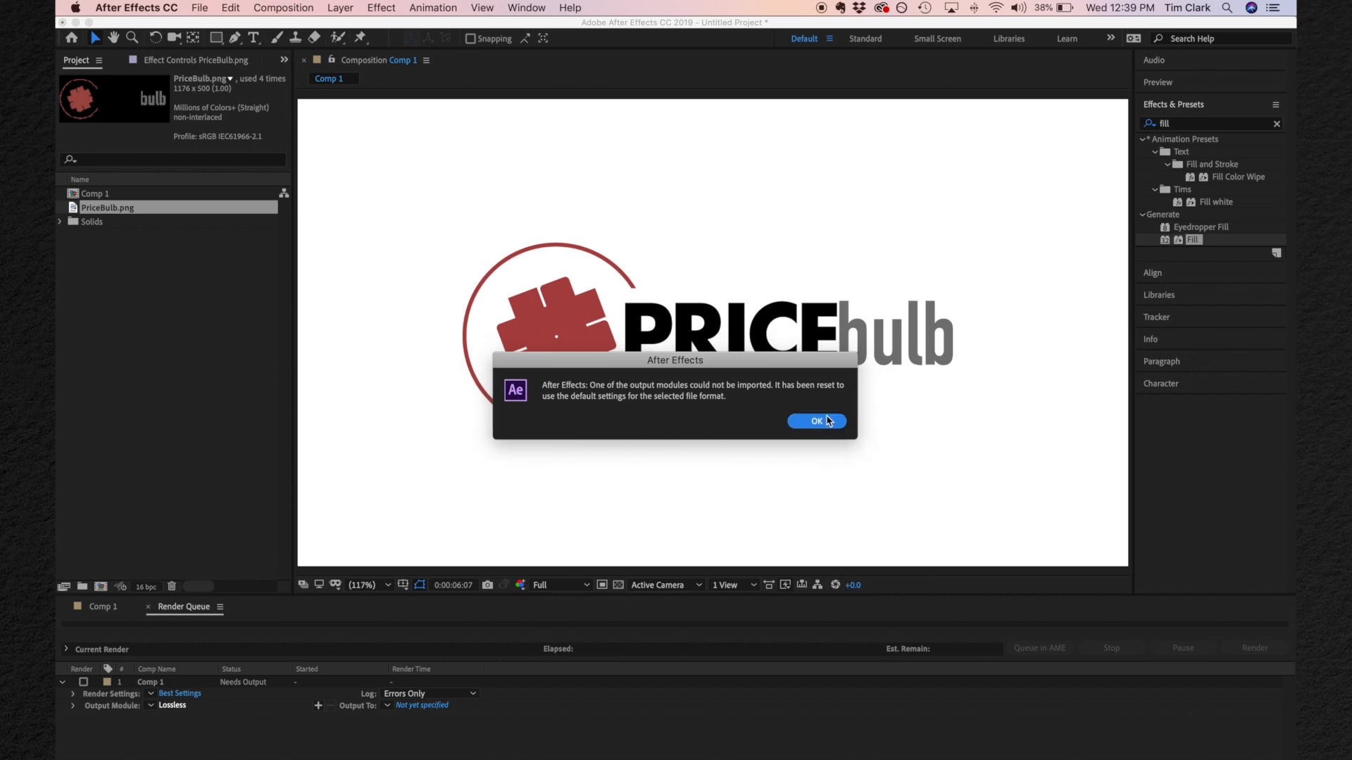
# Set the output module to QuickTime with the Apple ProRes 422 codec.
pyautogui.click(815, 421)
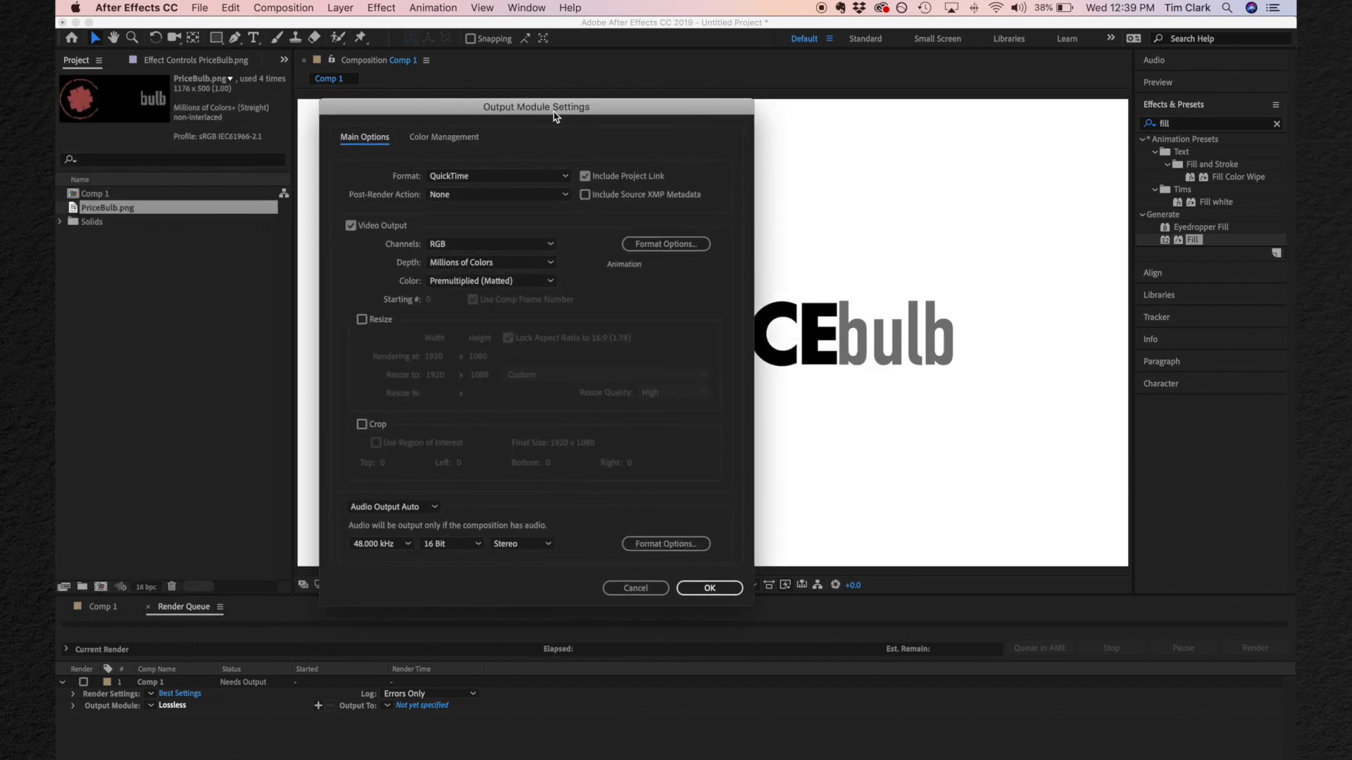
pyautogui.click(665, 243)
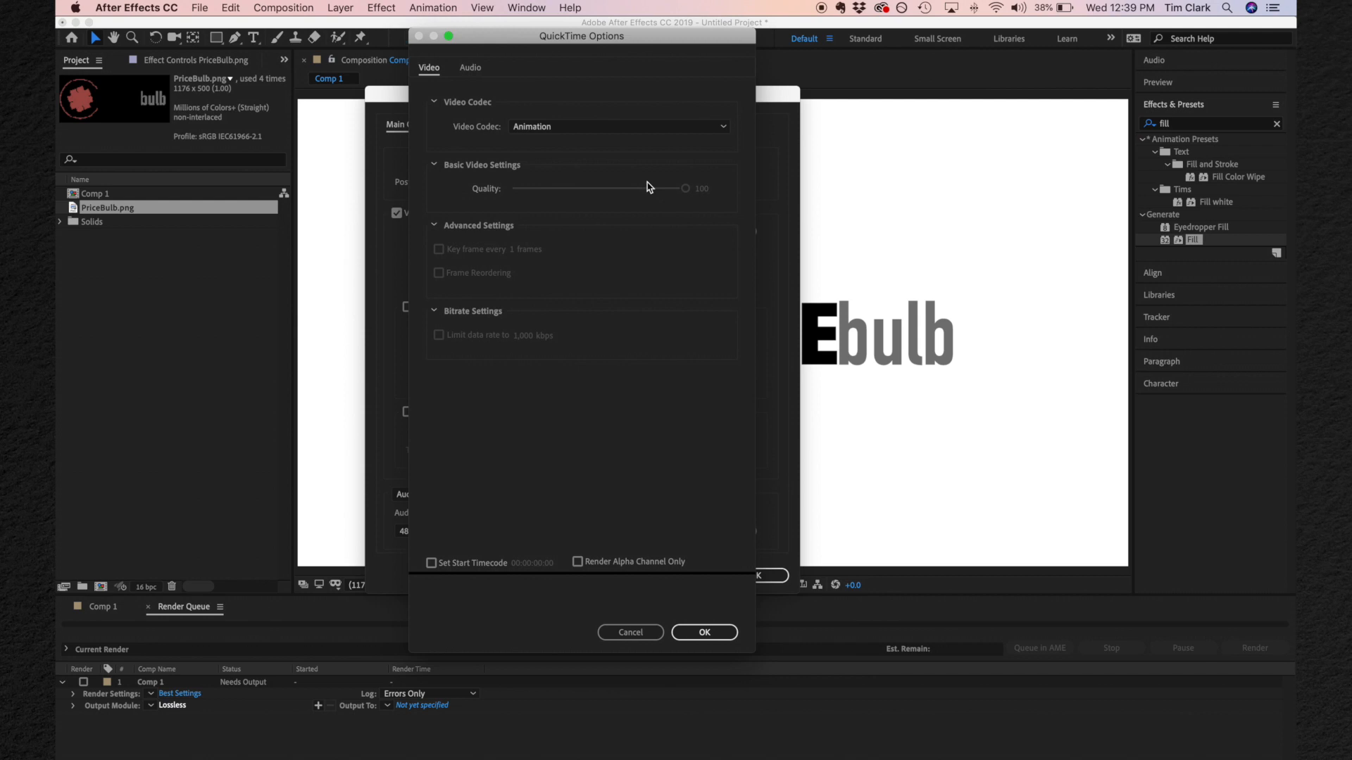
pyautogui.click(617, 125)
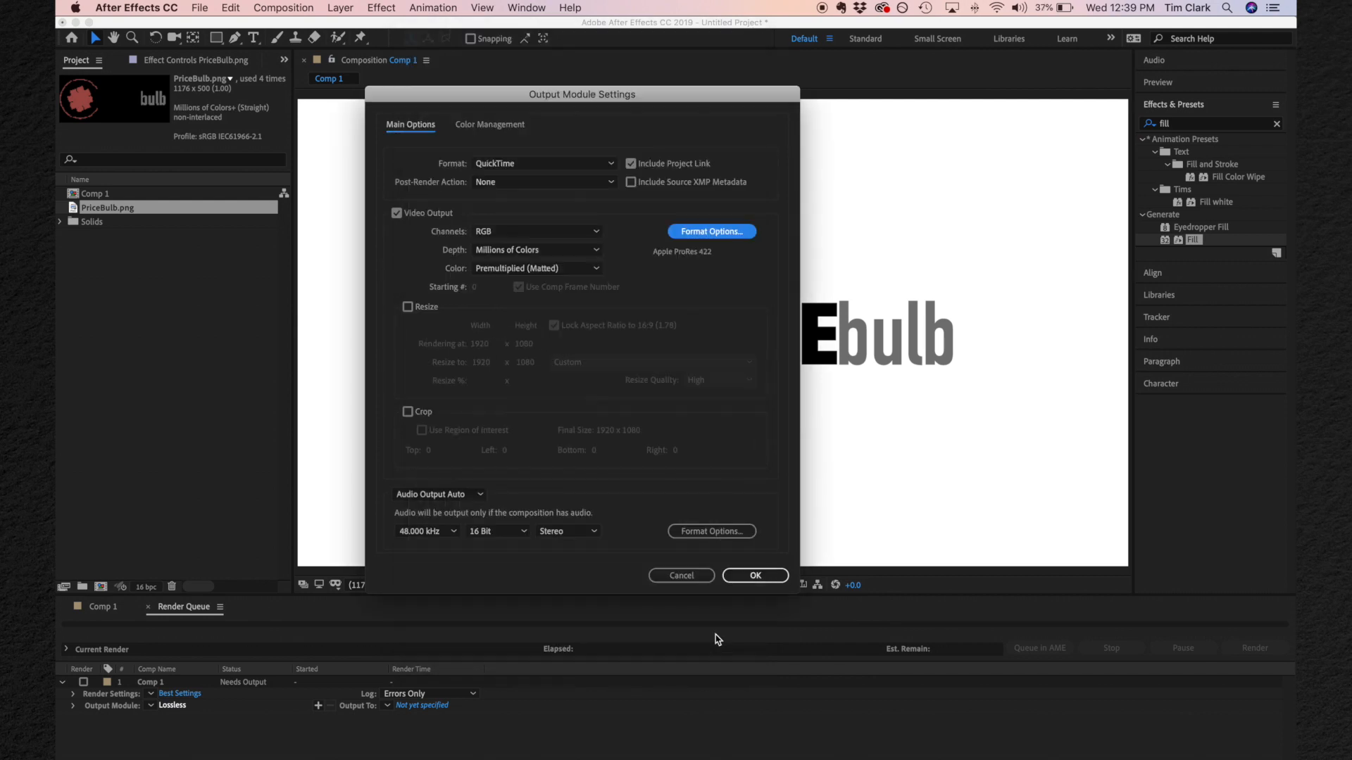
pyautogui.click(754, 575)
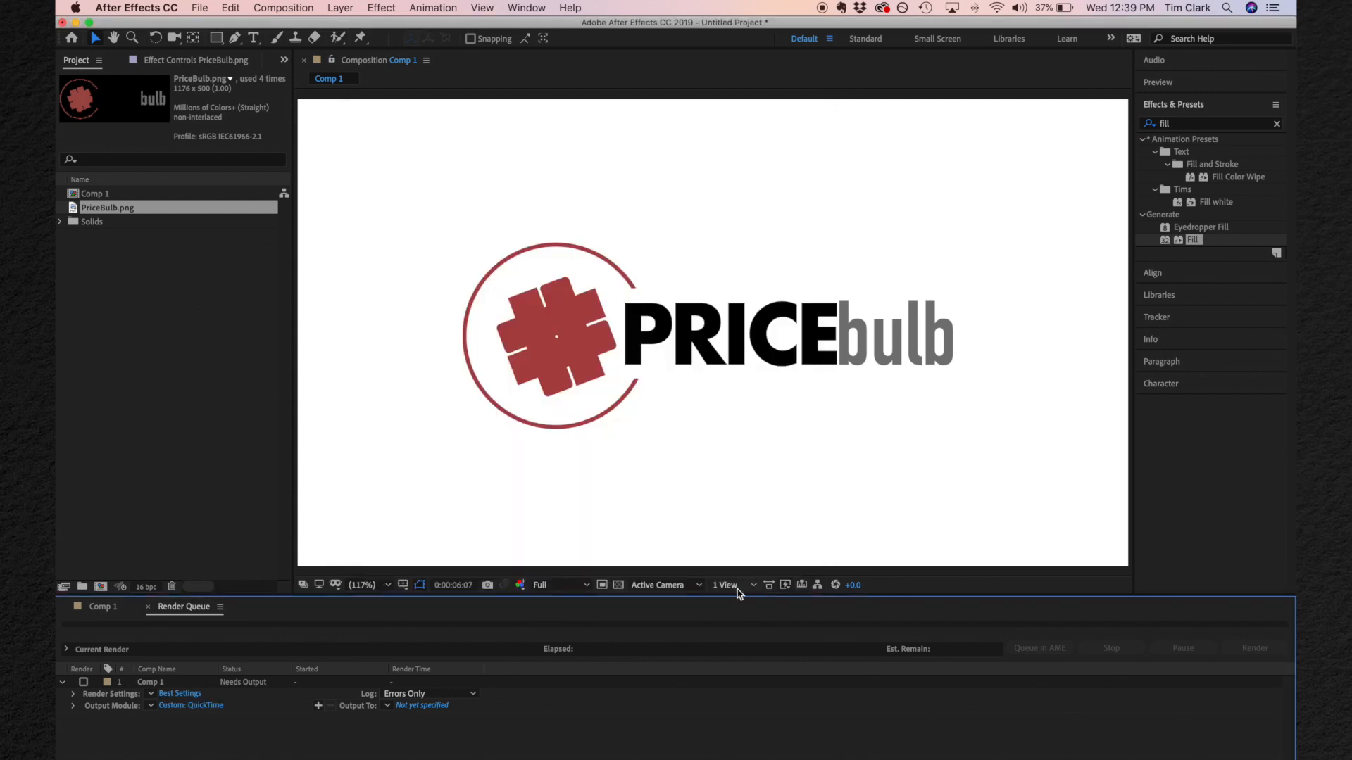
# Save the render output as logo animation.mov.
pyautogui.click(421, 706)
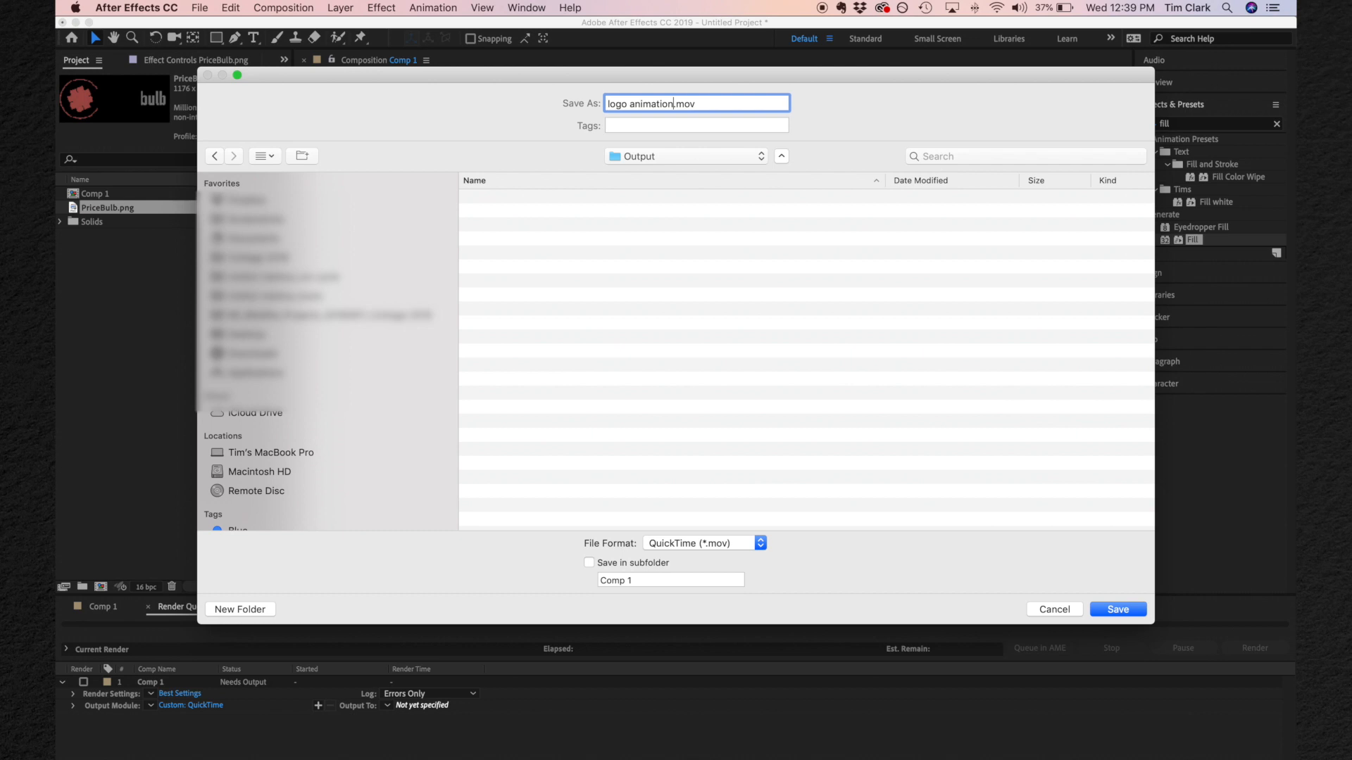
pyautogui.click(1116, 610)
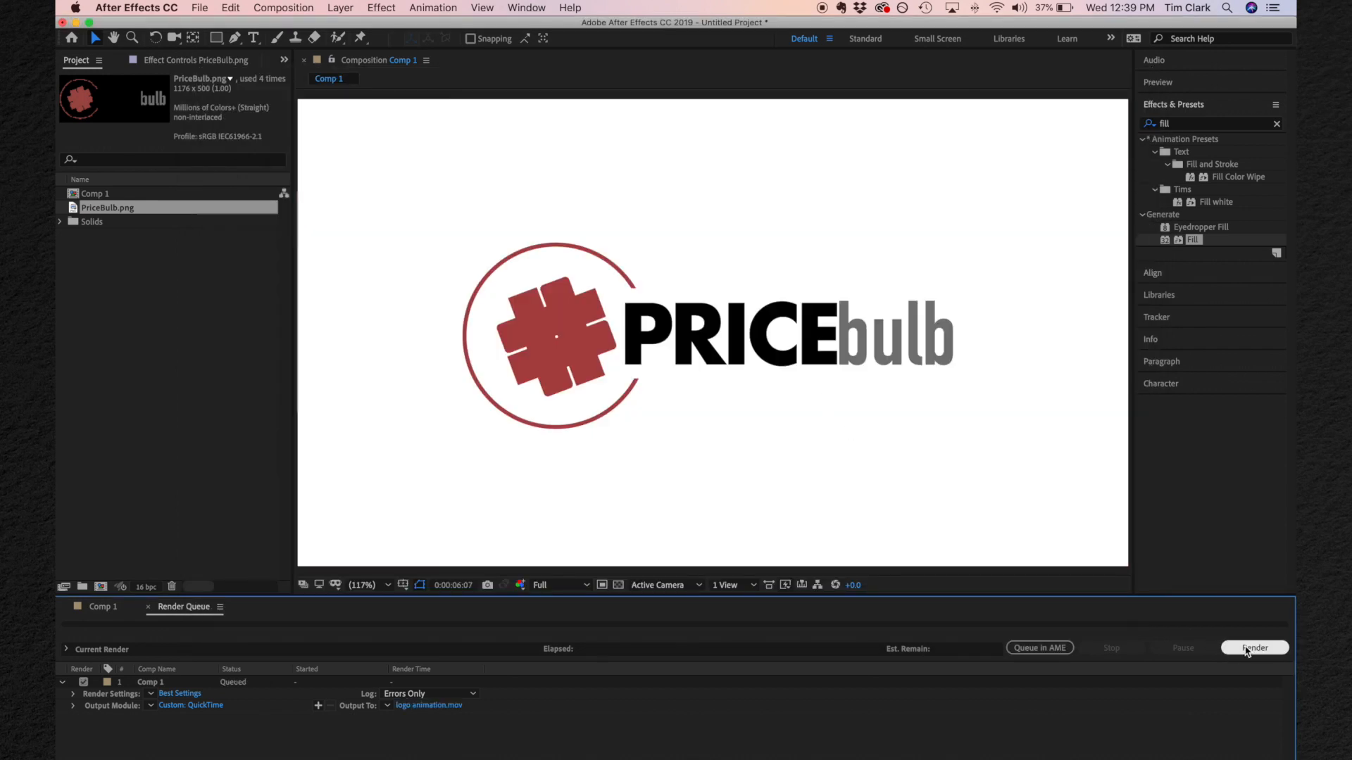
# Render the queued composition, then play logo animation.mov from the Output folder in QuickTime.
pyautogui.click(1254, 647)
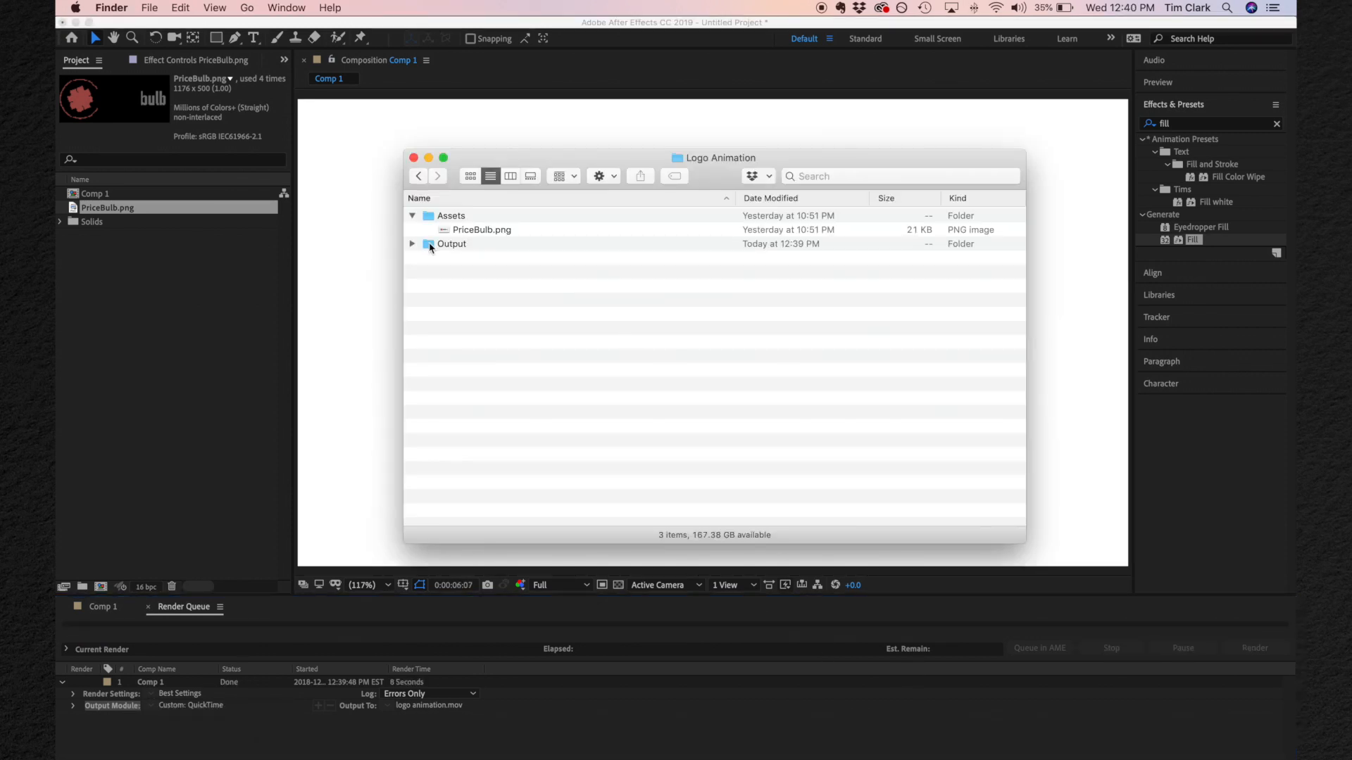
pyautogui.click(413, 244)
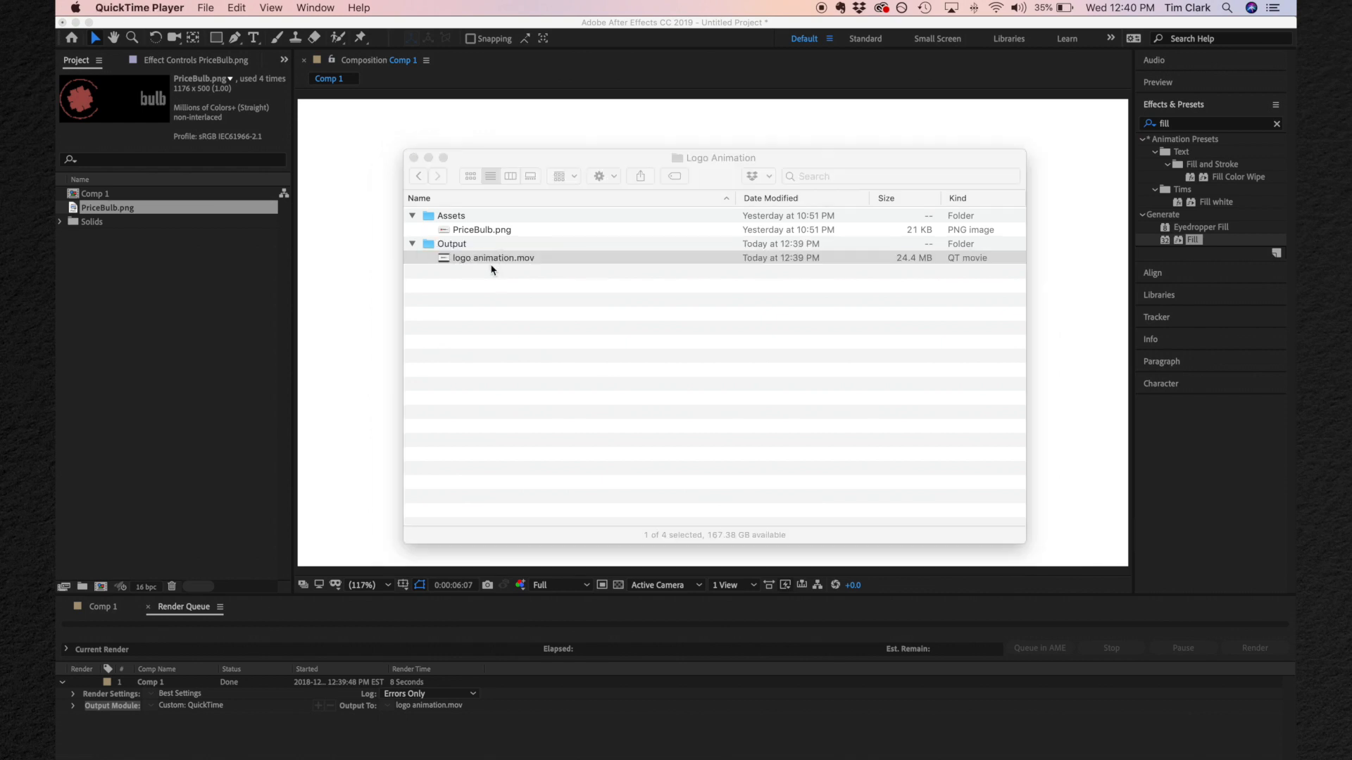
pyautogui.doubleClick(493, 256)
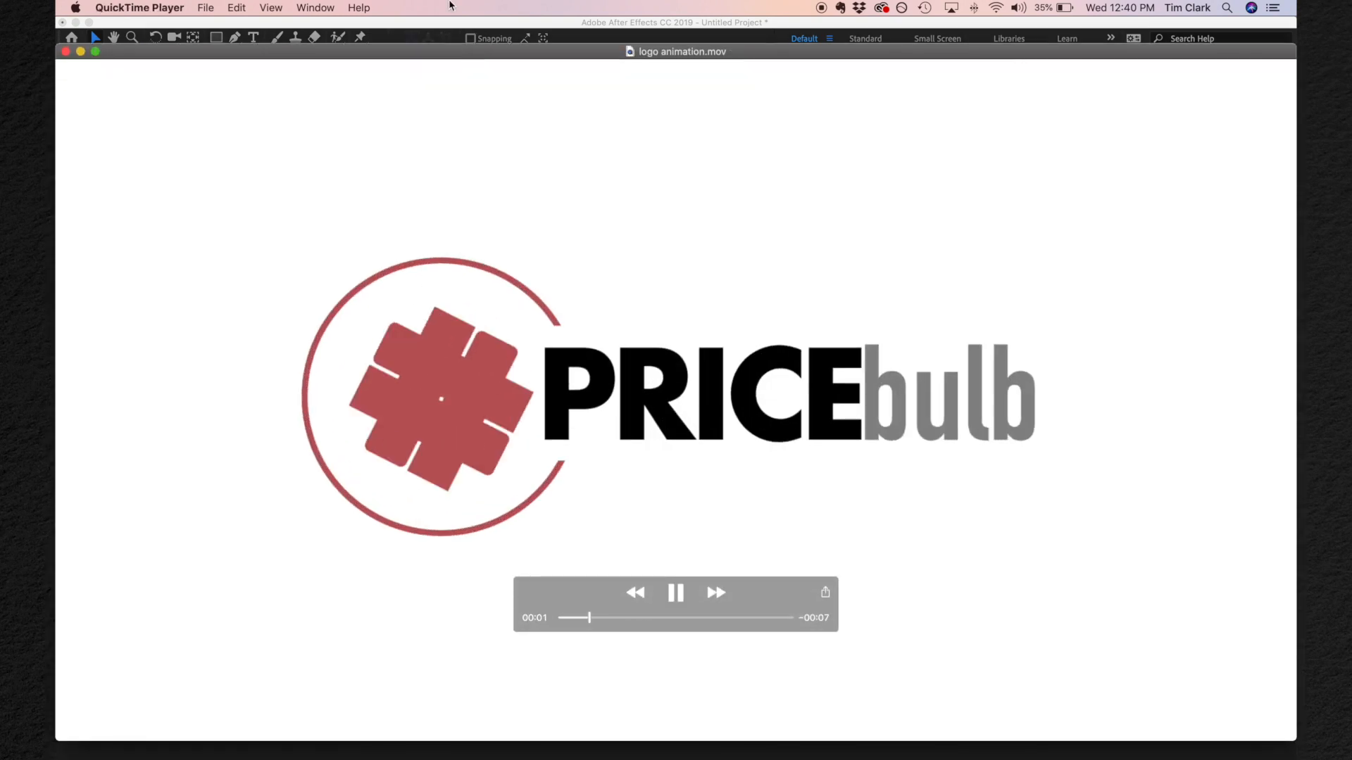